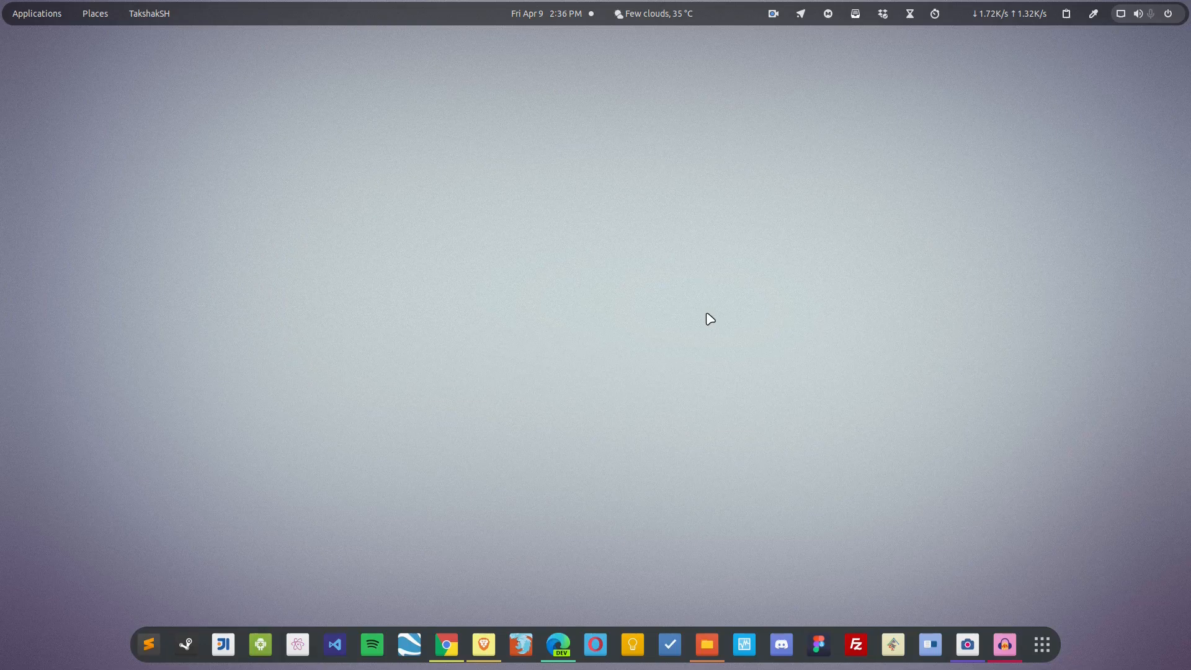
pyautogui.moveTo(480, 544)
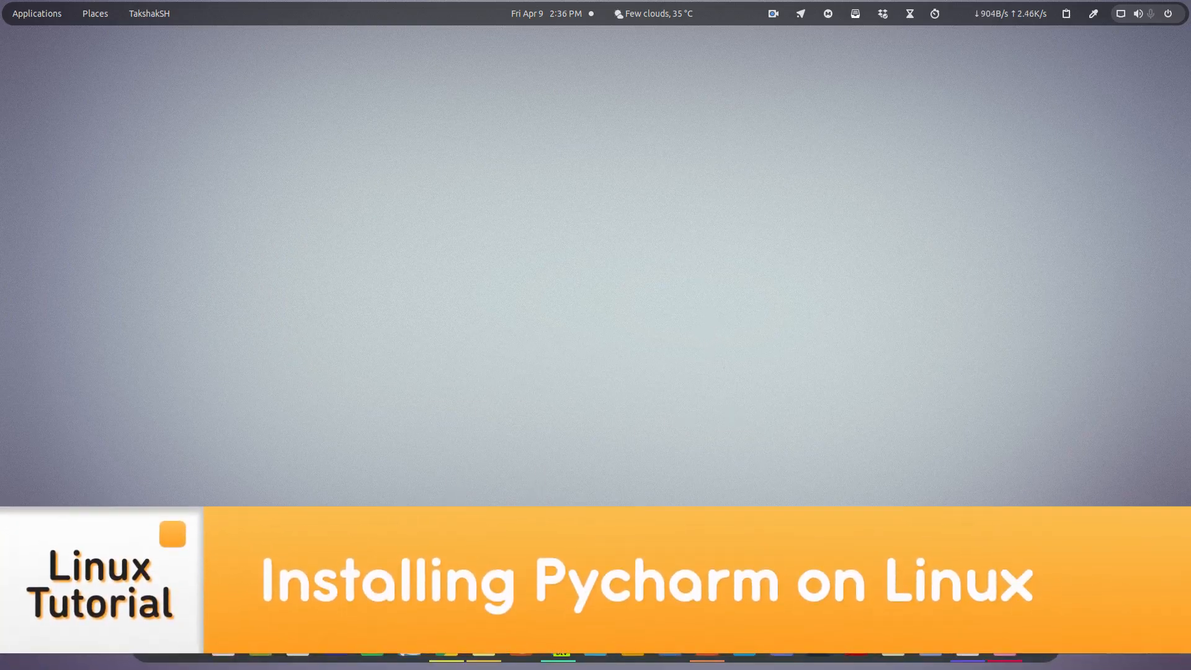
# Launch Microsoft Edge from the GNOME dock.
pyautogui.click(559, 651)
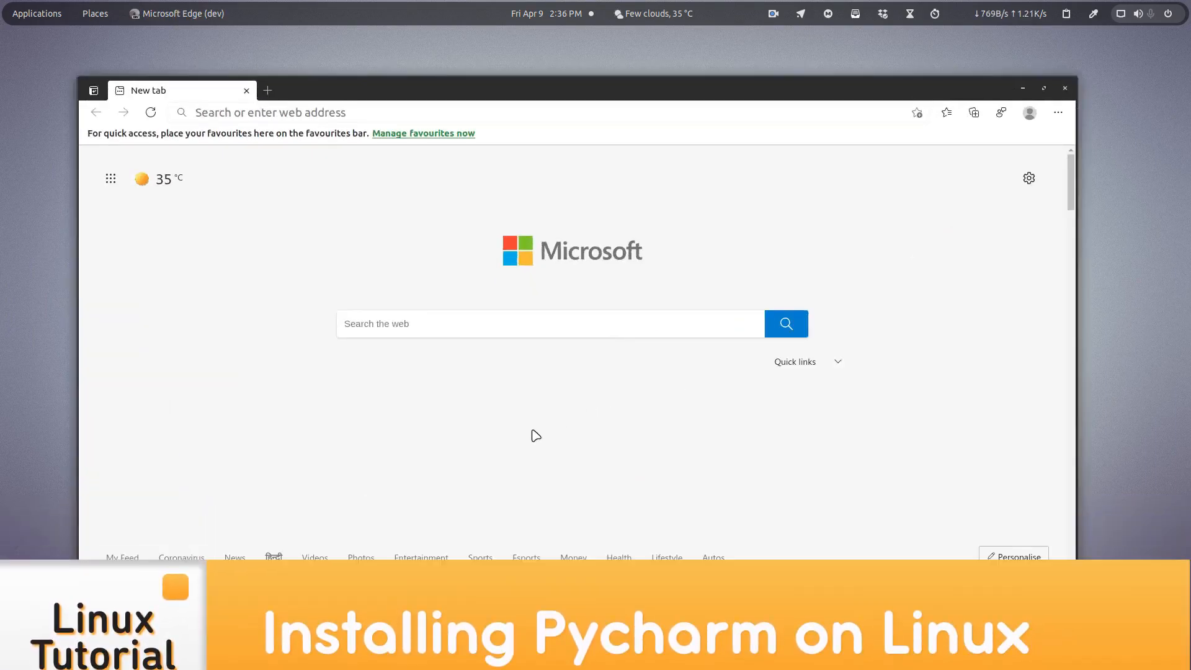
# Go to the JetBrains PyCharm site and download the Community edition for Linux.
pyautogui.click(480, 112)
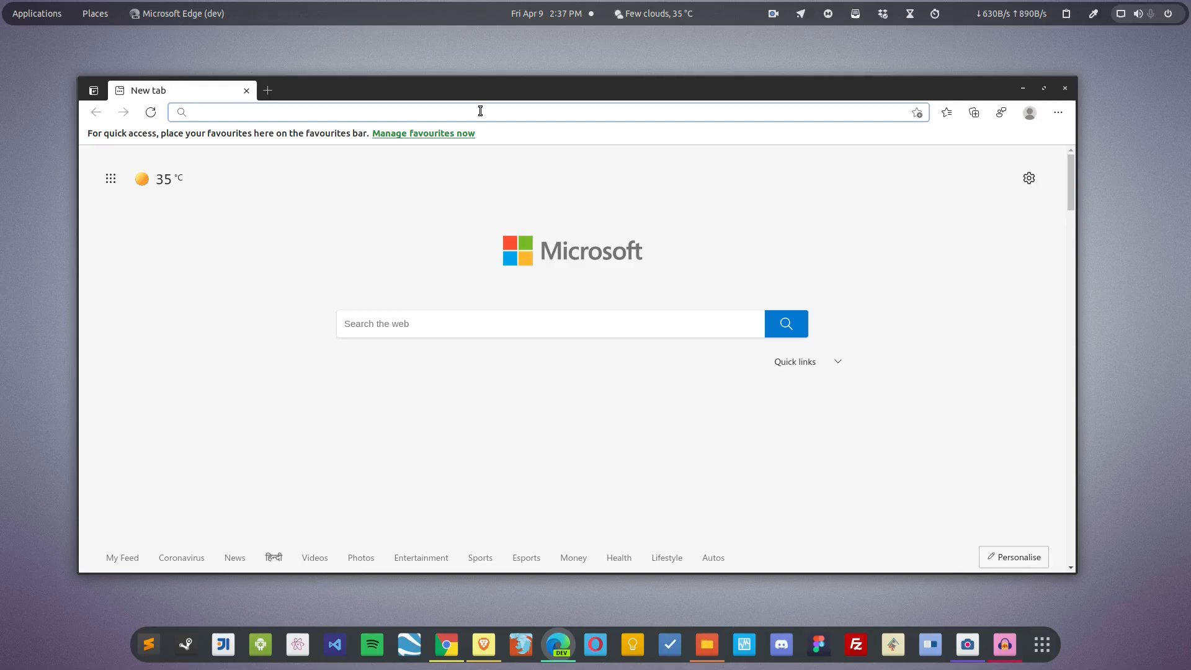
pyautogui.click(480, 110)
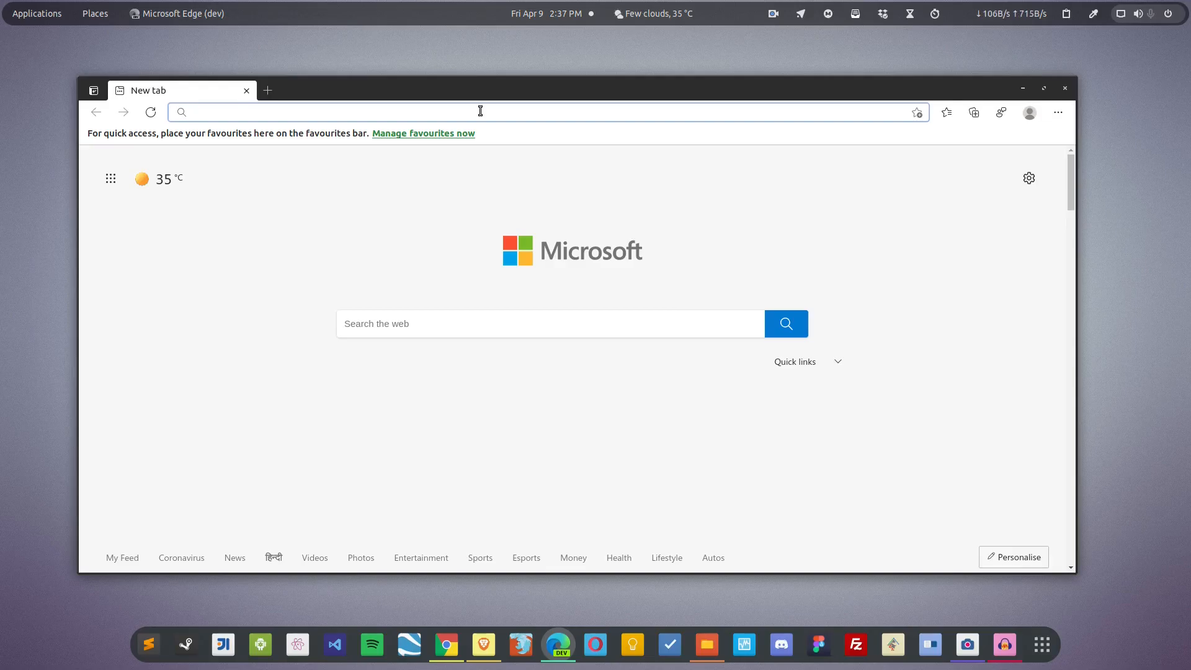
pyautogui.write('pycharm/')
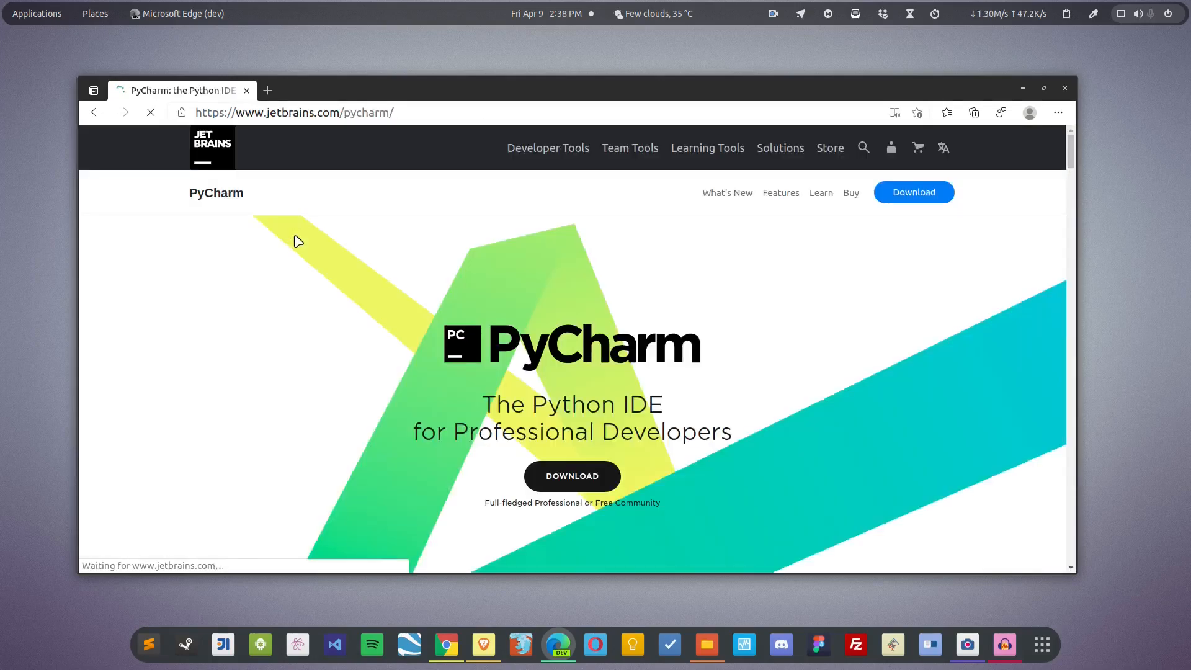
pyautogui.click(914, 193)
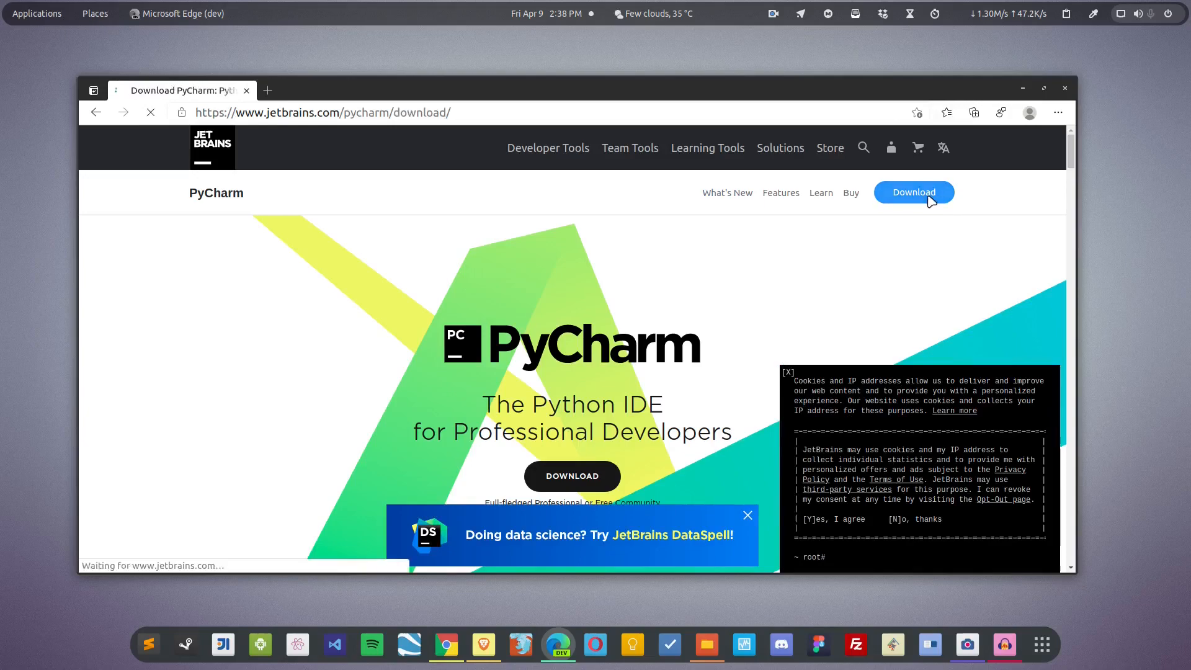
pyautogui.click(913, 192)
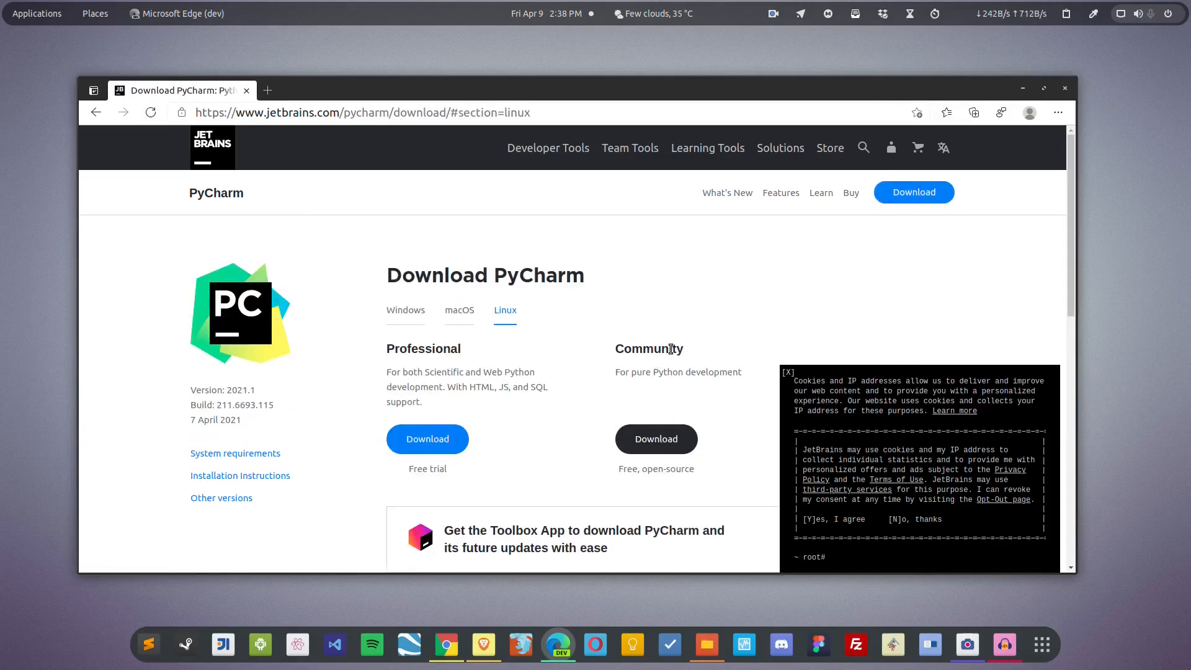
pyautogui.doubleClick(423, 348)
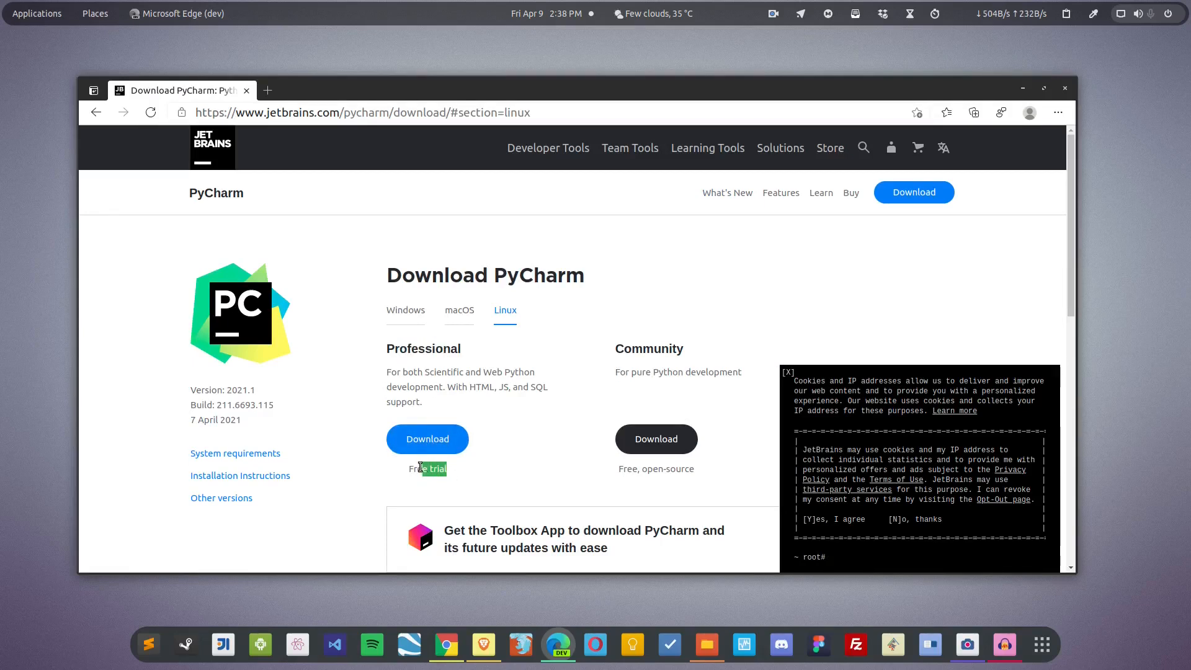
pyautogui.moveTo(687, 419)
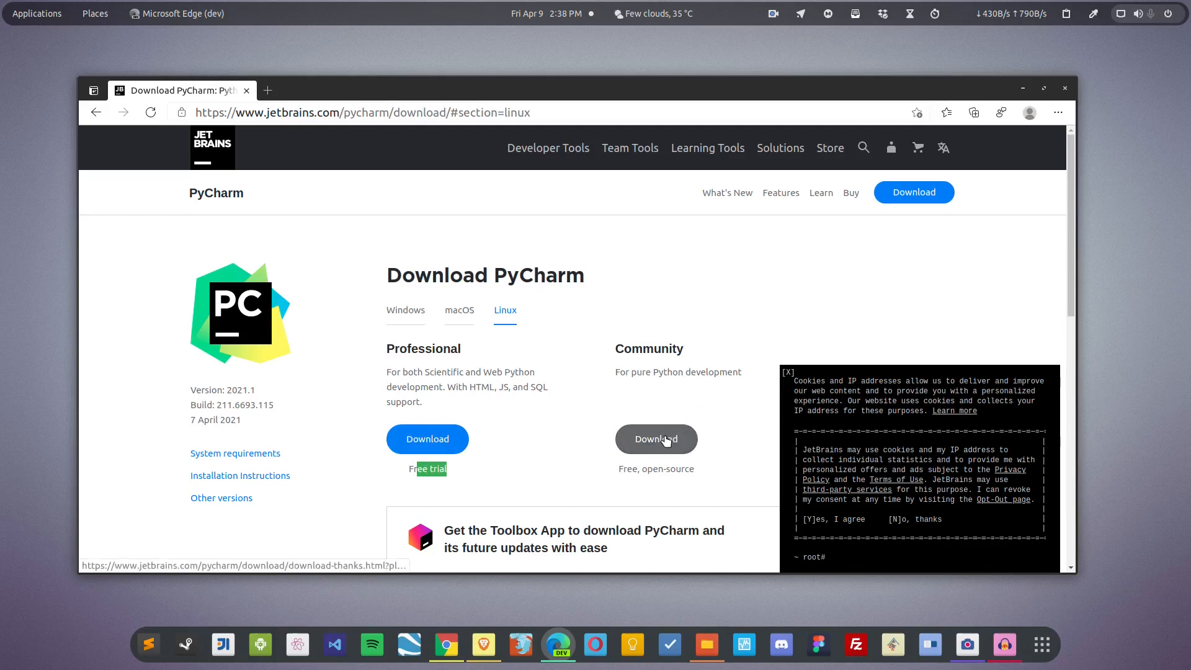
pyautogui.click(657, 439)
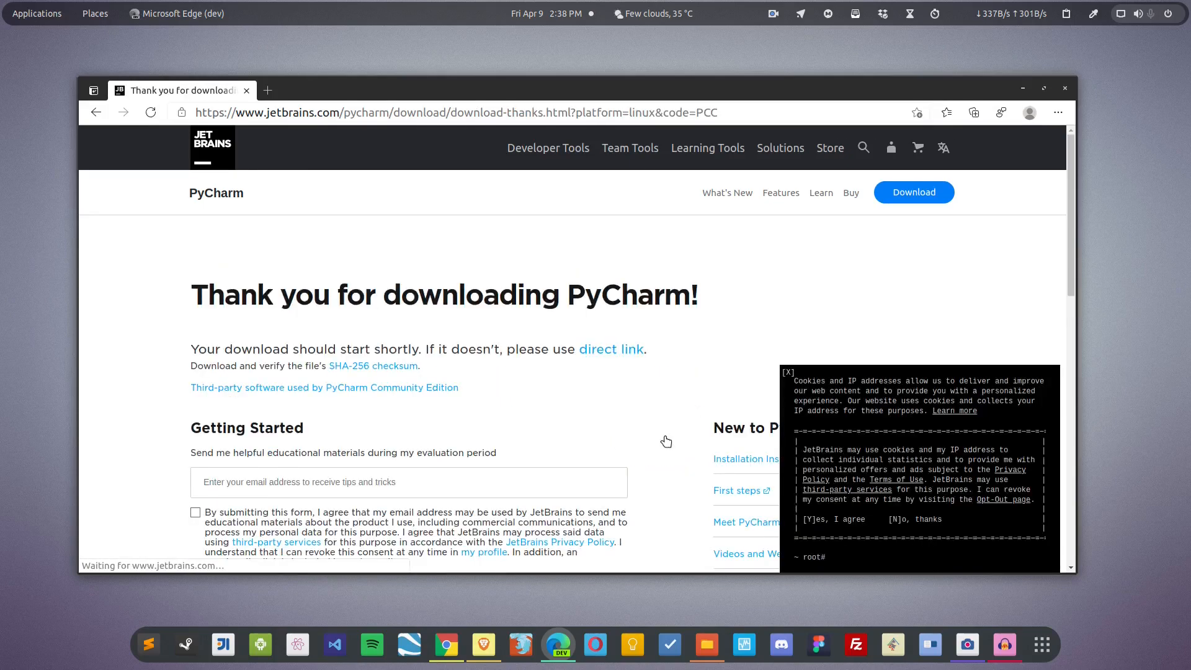
# Extract the PyCharm tar.gz into a Home folder named pycharm and browse to pycharm-2021.1/bin.
pyautogui.click(946, 112)
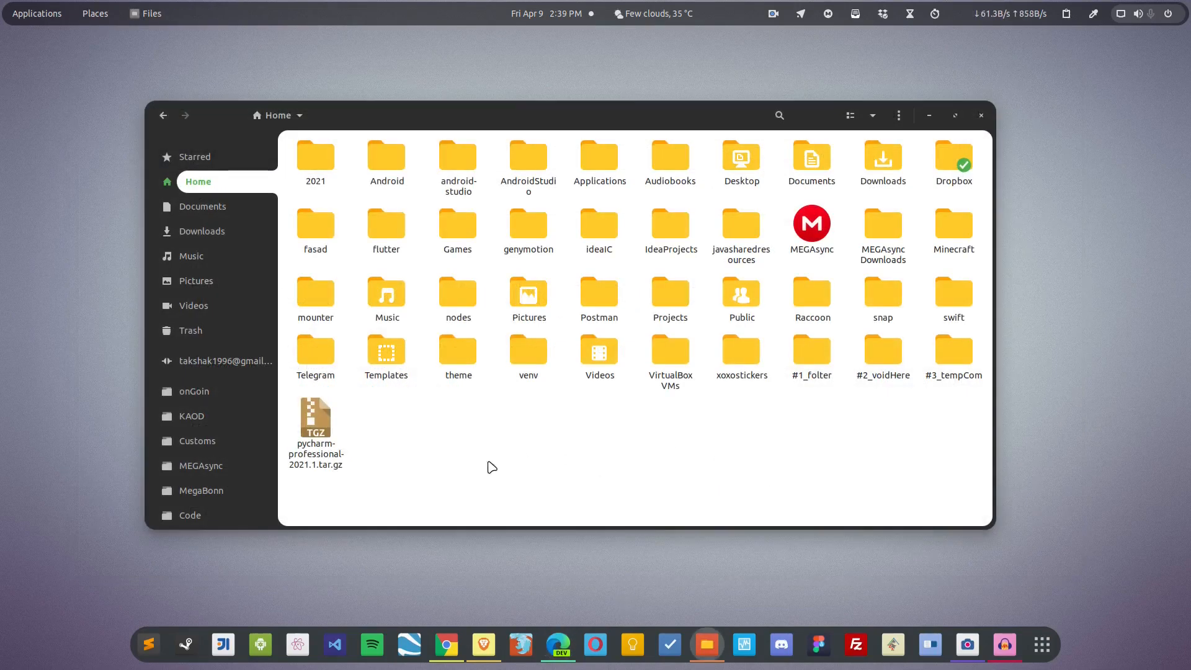
pyautogui.rightClick(315, 417)
pyautogui.write('pycharm')
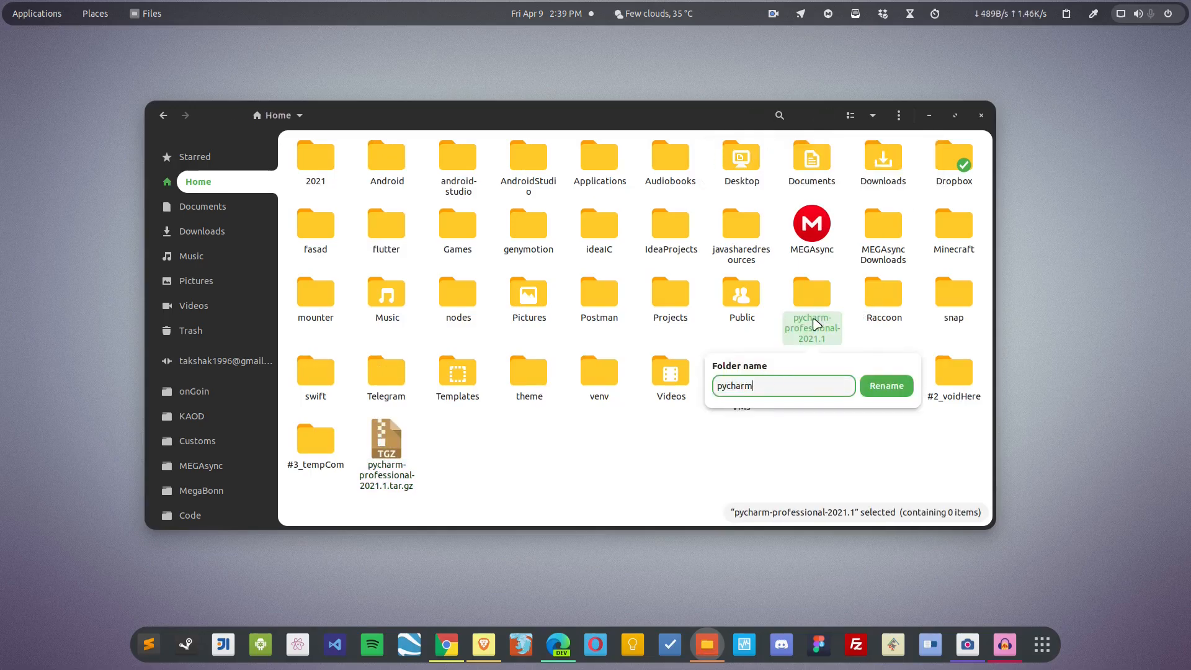
pyautogui.click(886, 384)
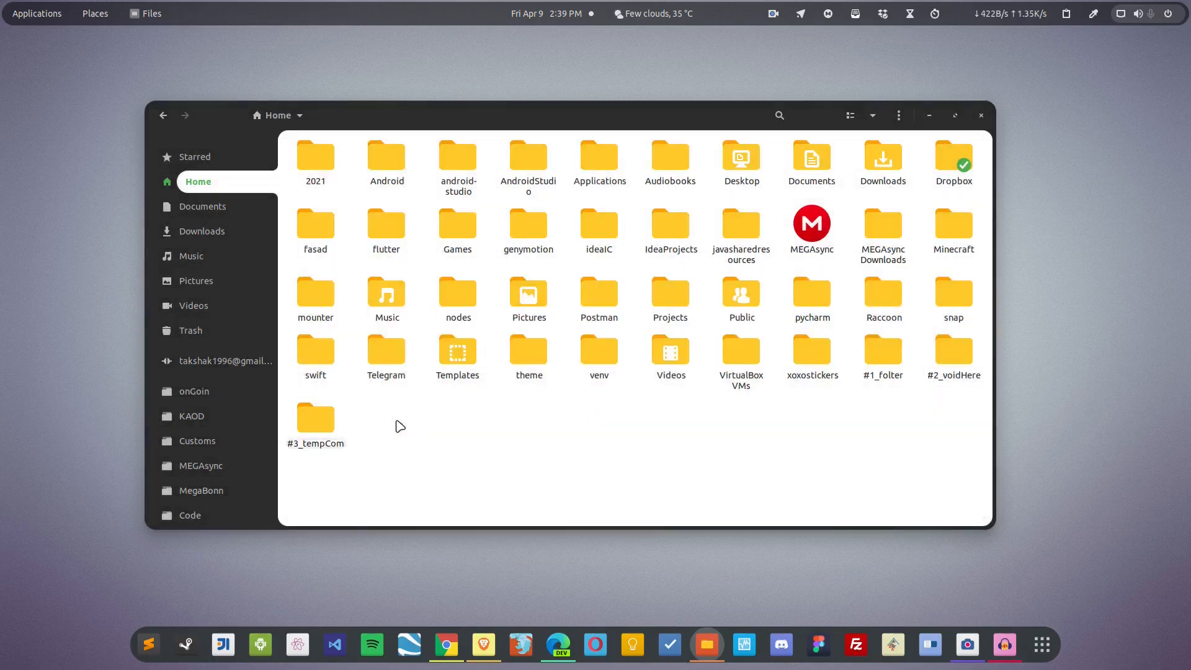
pyautogui.click(811, 292)
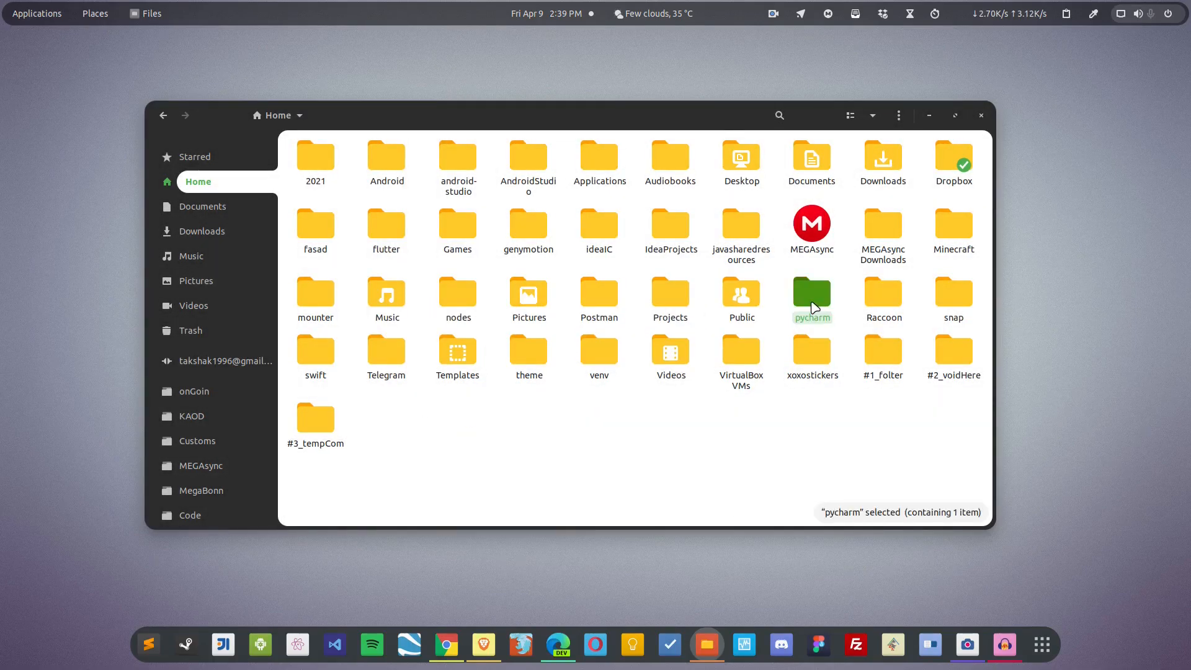
pyautogui.doubleClick(811, 293)
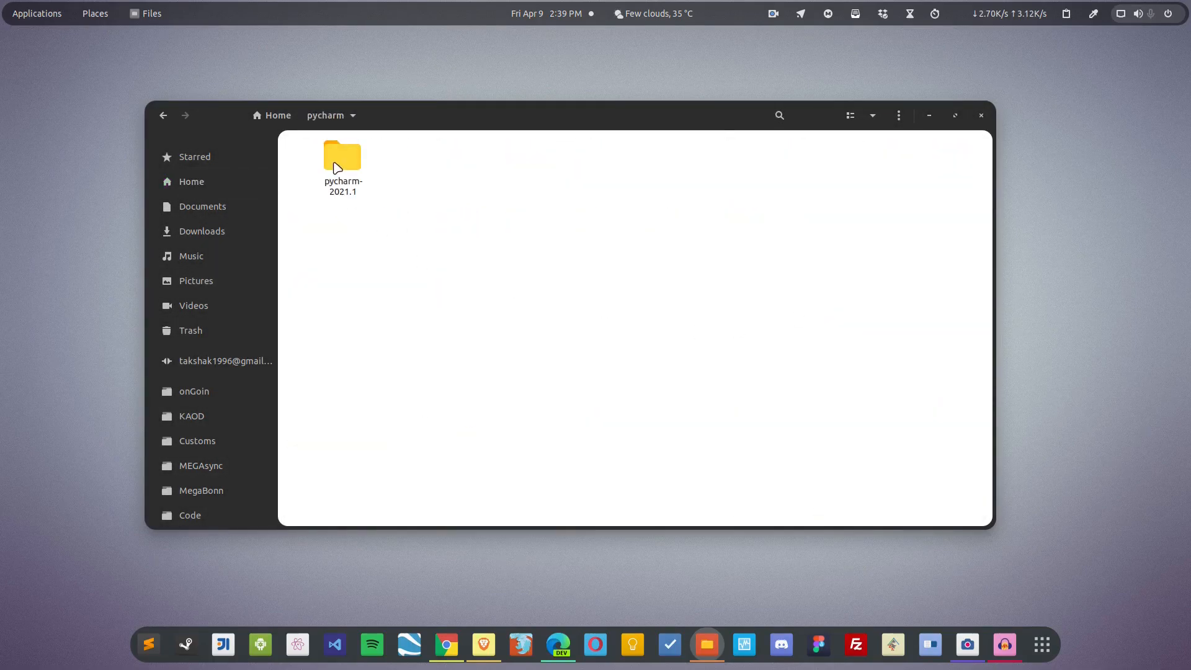
pyautogui.doubleClick(343, 158)
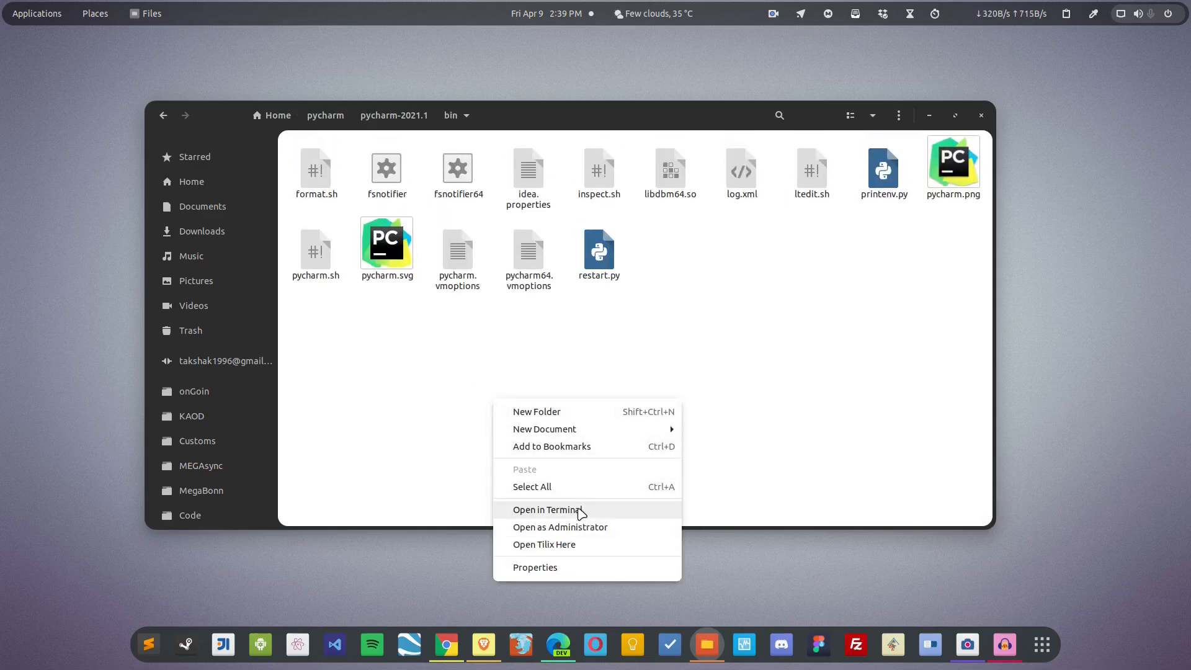
# From a terminal in the bin folder, run ./pycharm.sh to start PyCharm.
pyautogui.click(546, 509)
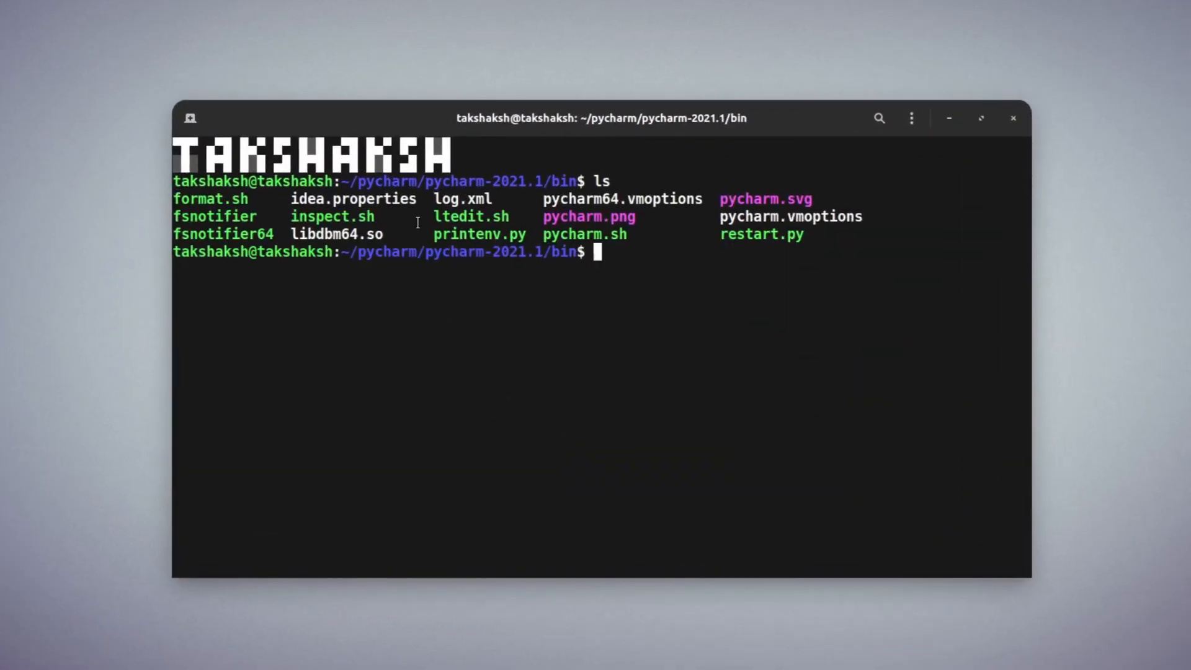
pyautogui.doubleClick(583, 233)
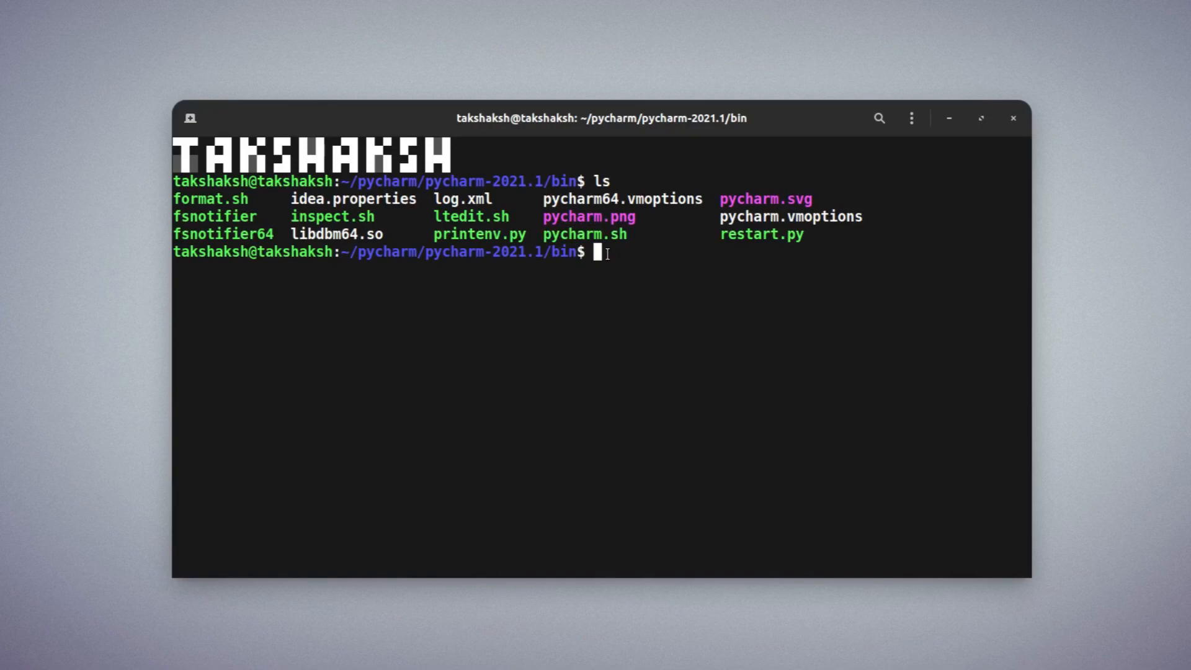
pyautogui.write('./')
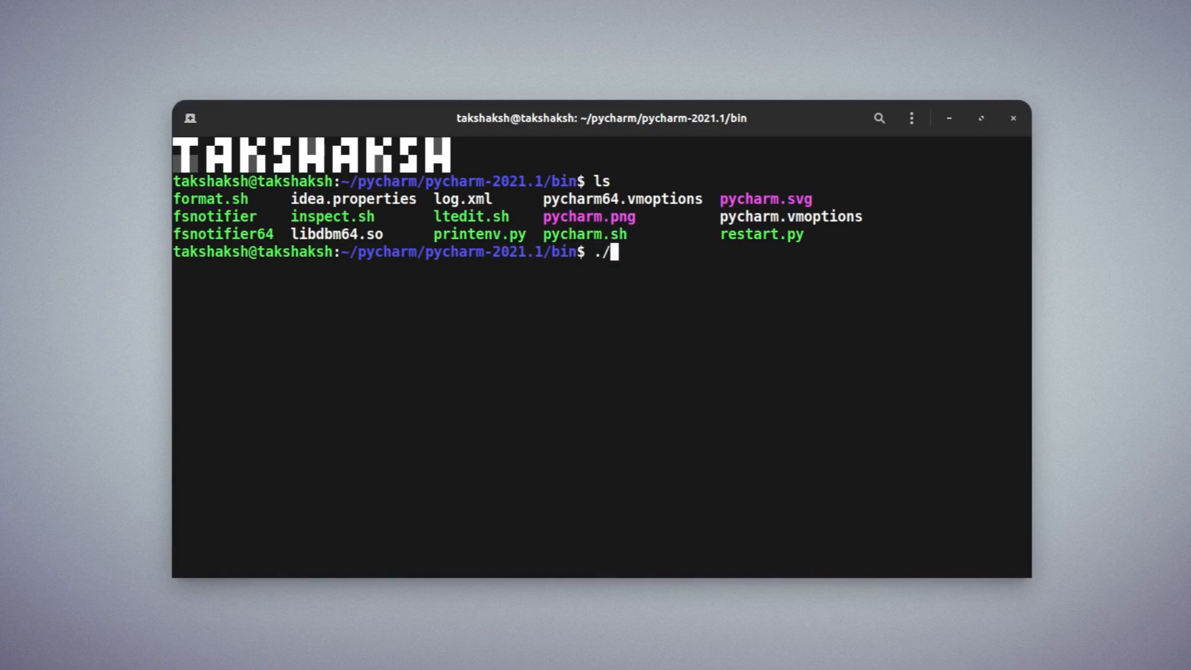
pyautogui.write('pycharm.sh')
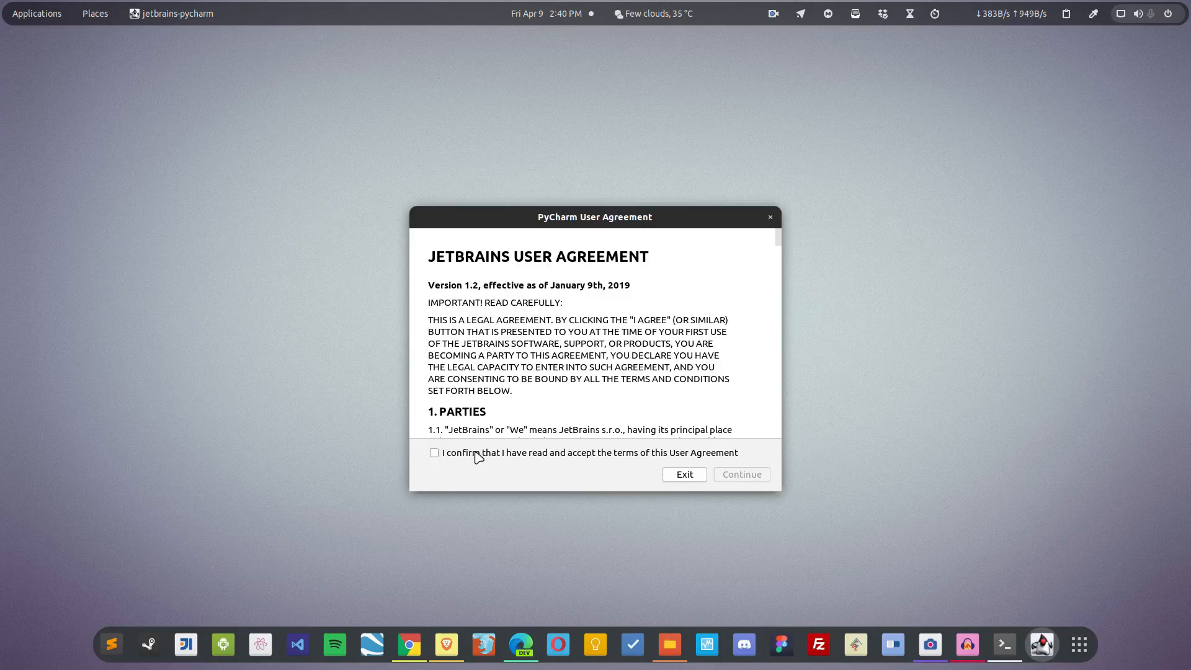
# Accept the user agreement and start PyCharm without importing settings.
pyautogui.click(434, 452)
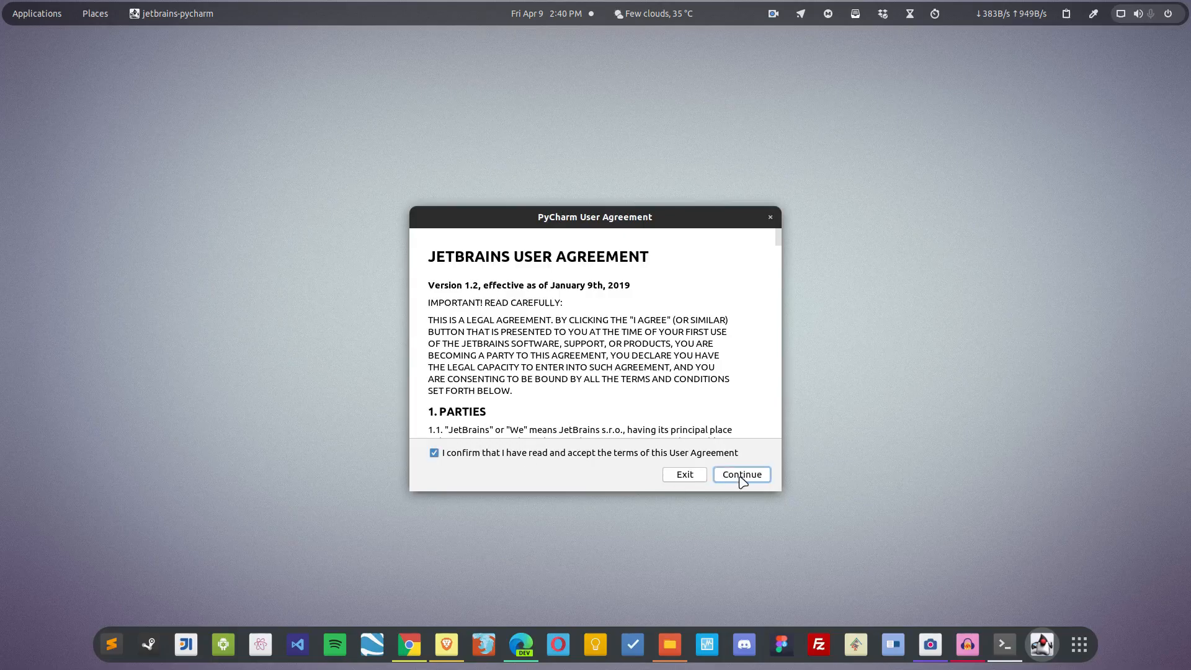
pyautogui.click(742, 474)
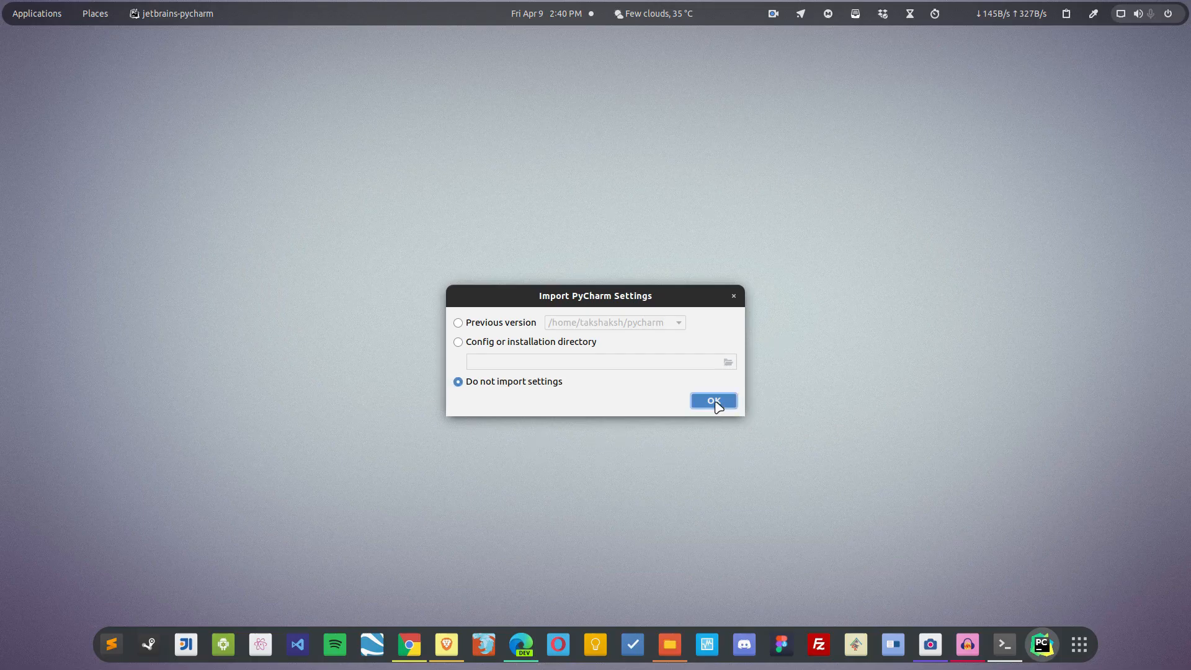
pyautogui.click(713, 401)
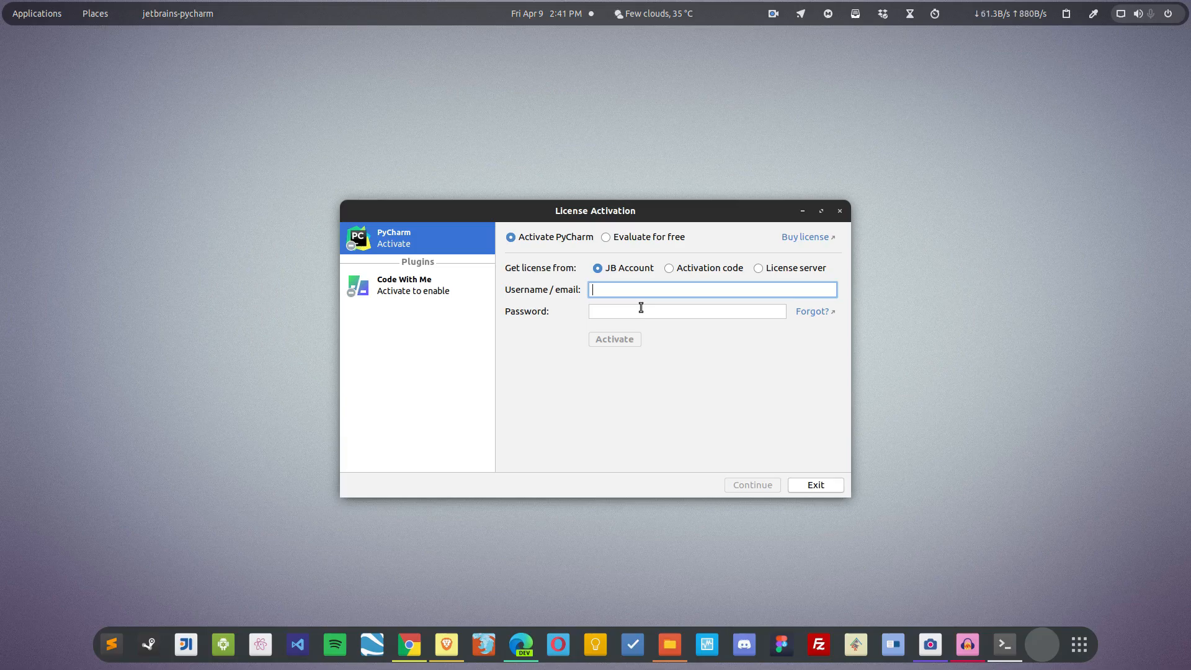
pyautogui.moveTo(652, 298)
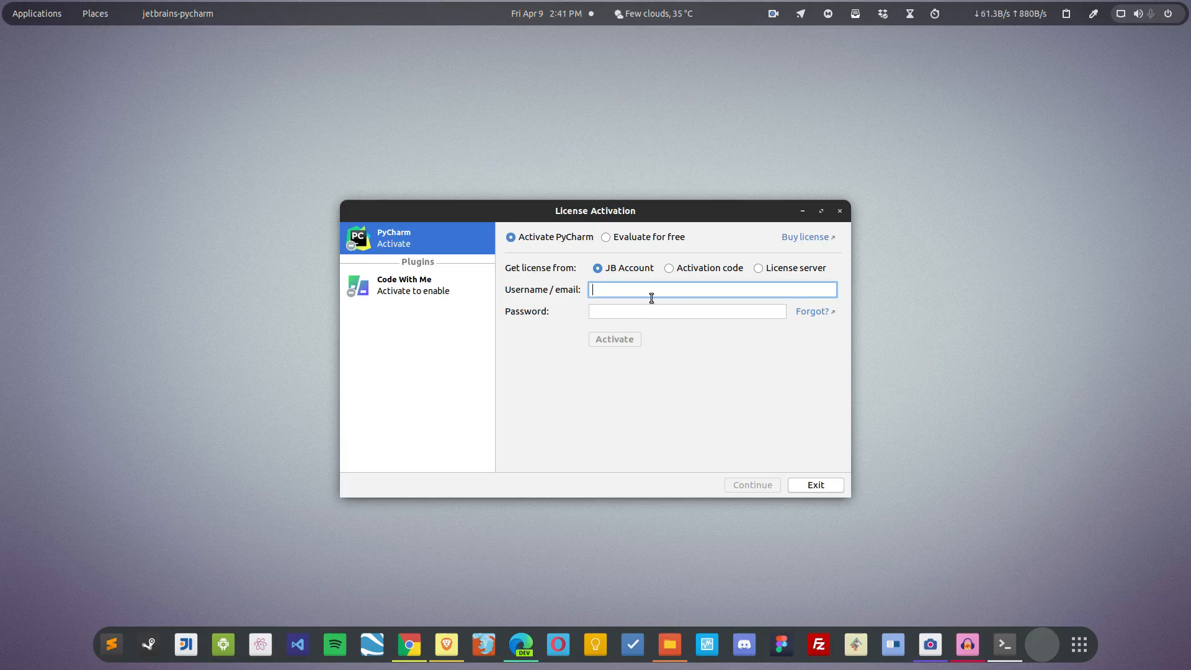
# Choose 'Evaluate for free' and start the 30-day evaluation, reaching the Welcome screen.
pyautogui.click(606, 237)
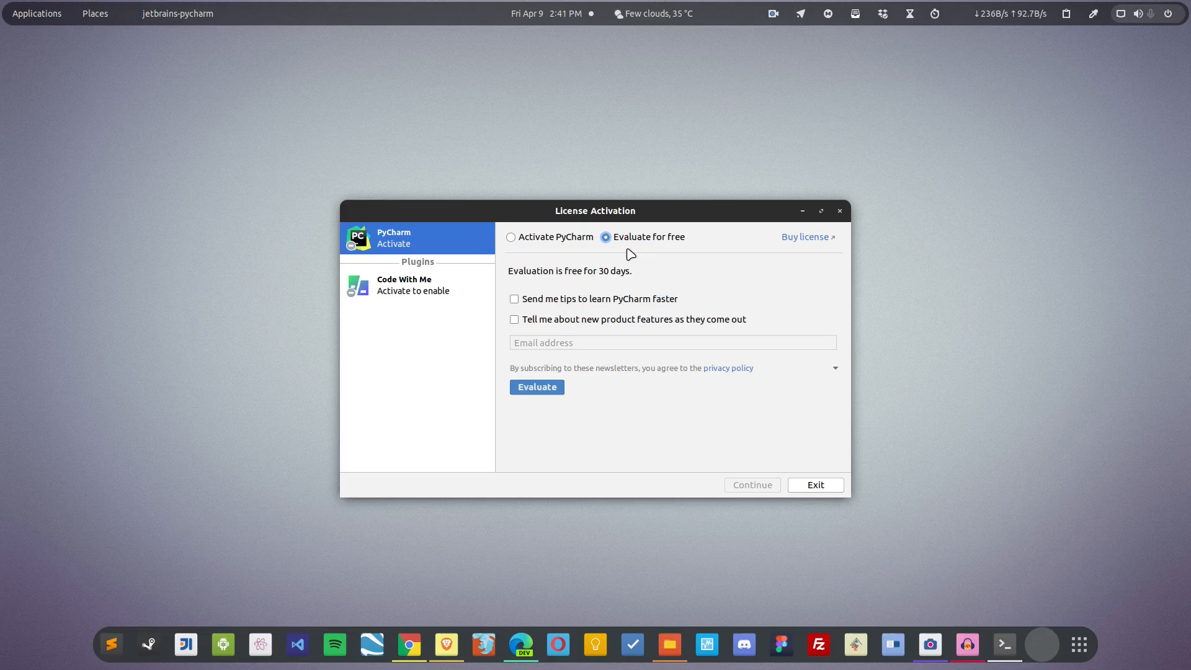
pyautogui.click(536, 387)
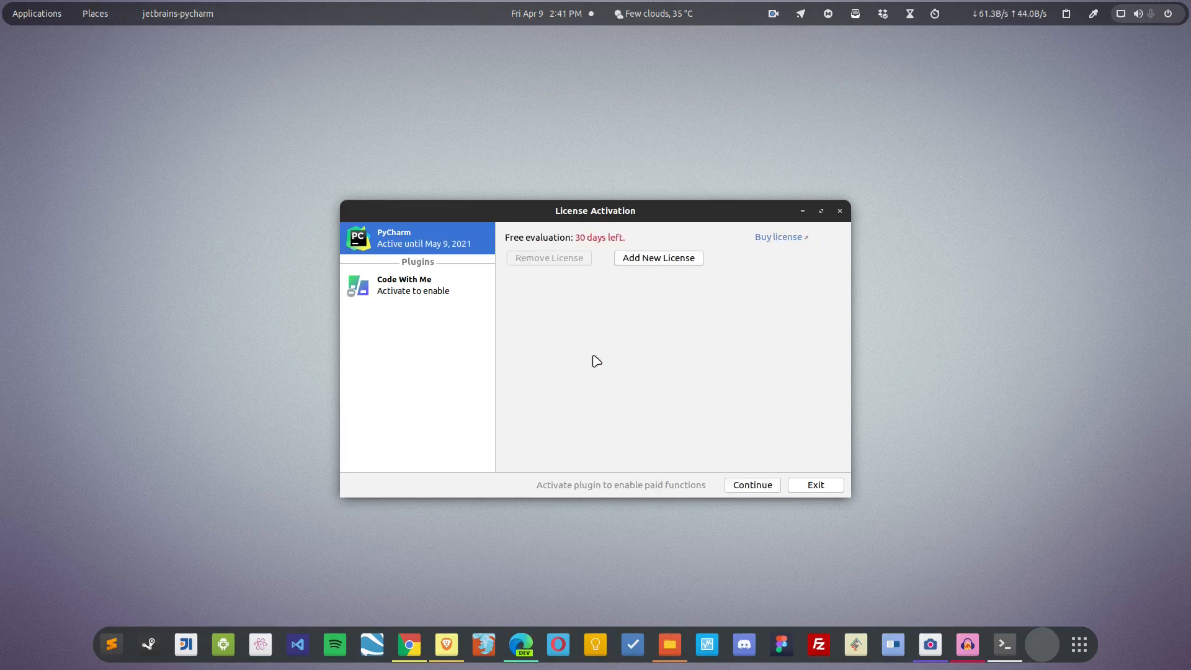
pyautogui.click(817, 485)
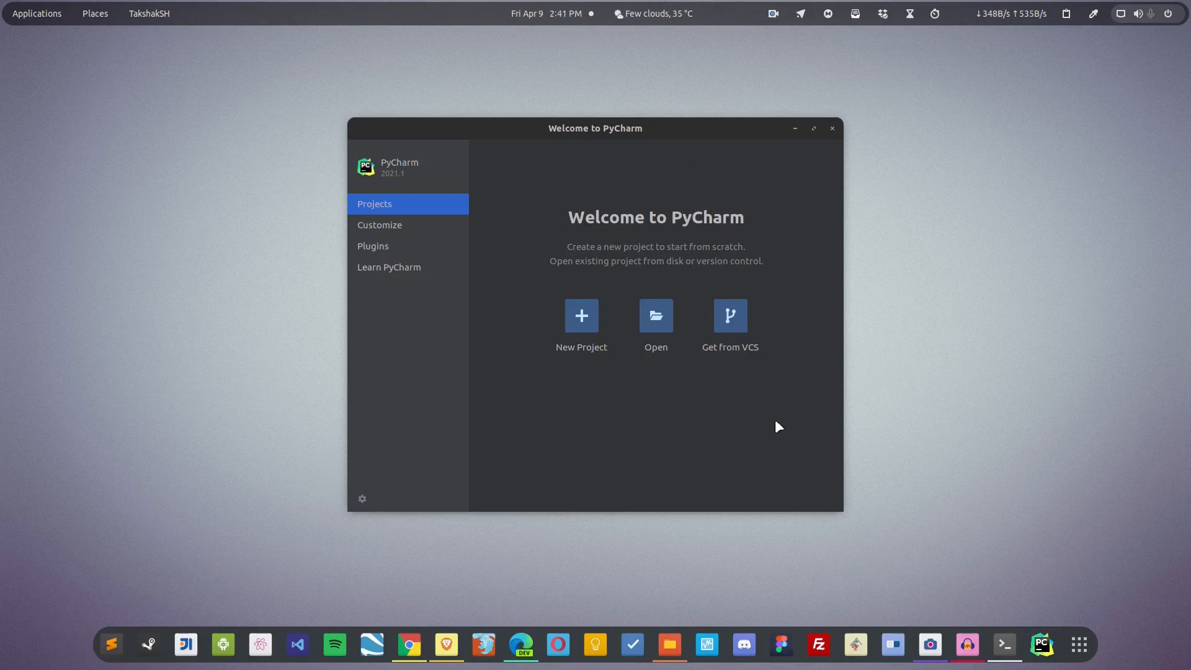
pyautogui.moveTo(828, 143)
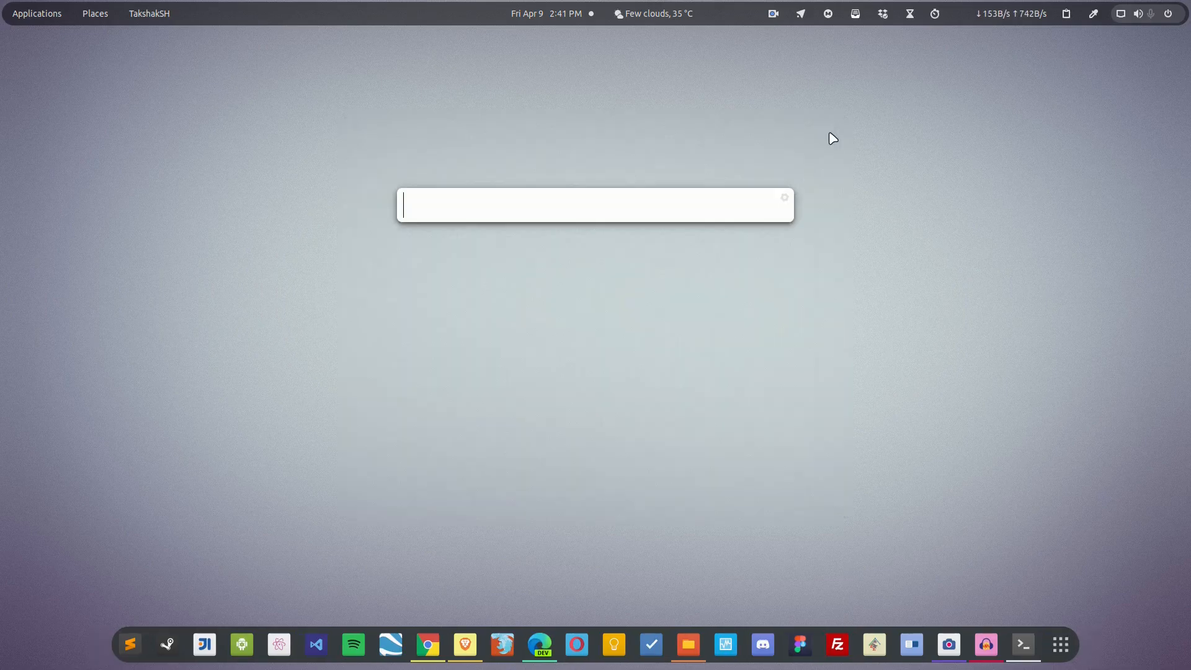
# Search the launcher for pycharm, then return to the terminal with ./pycharm.sh ready.
pyautogui.write('pycharm')
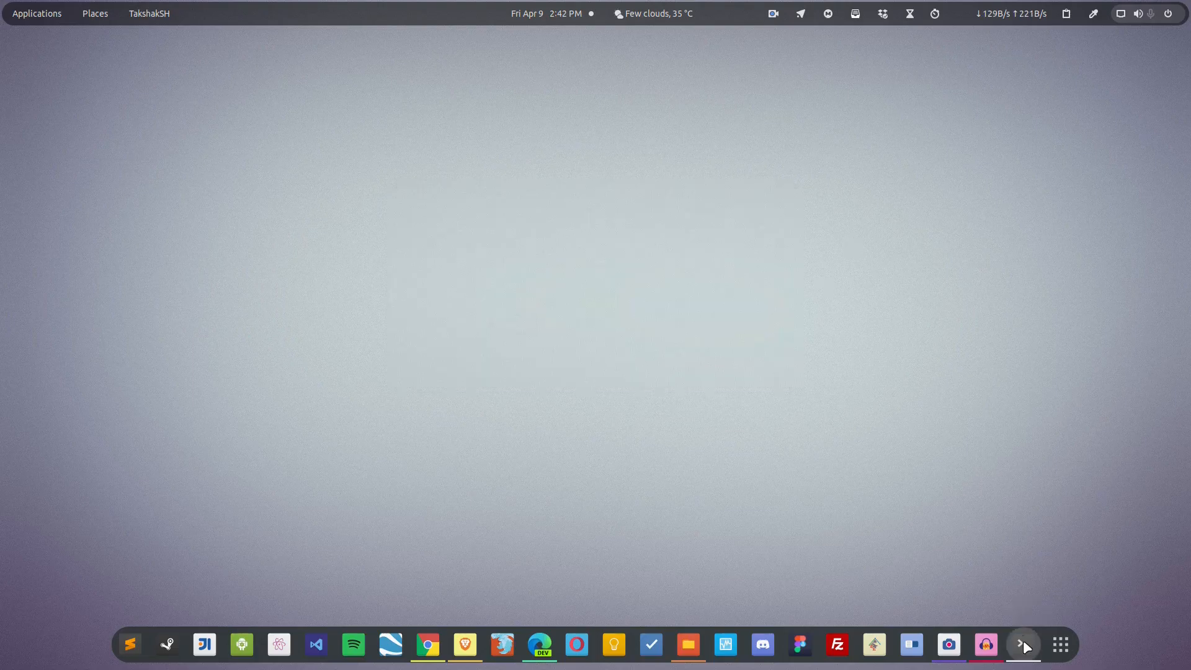
pyautogui.click(1023, 645)
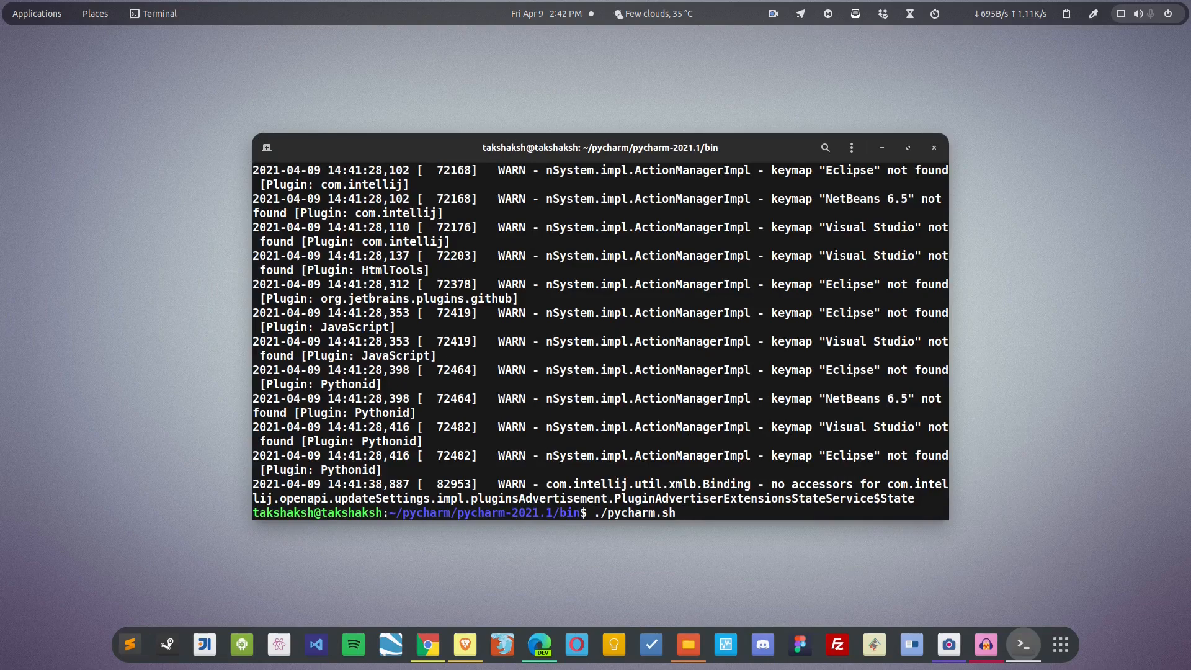
# Relaunch PyCharm, create its desktop entry from the Welcome gear menu, and reopen it from the launcher.
pyautogui.press('Return')
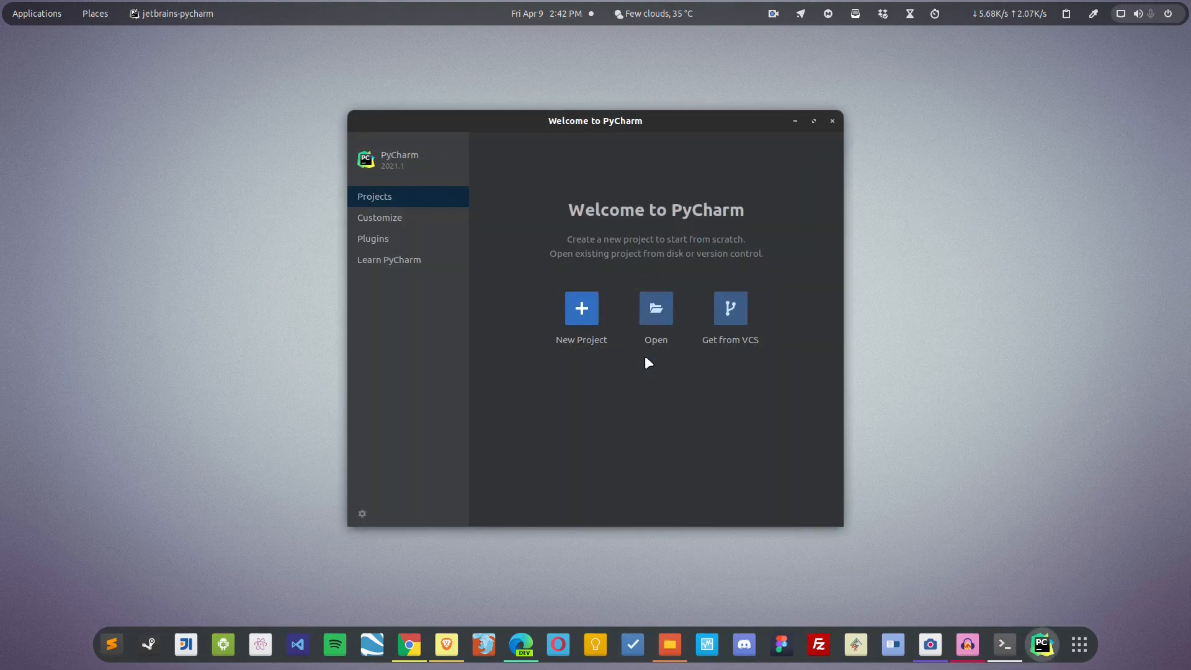
pyautogui.click(363, 513)
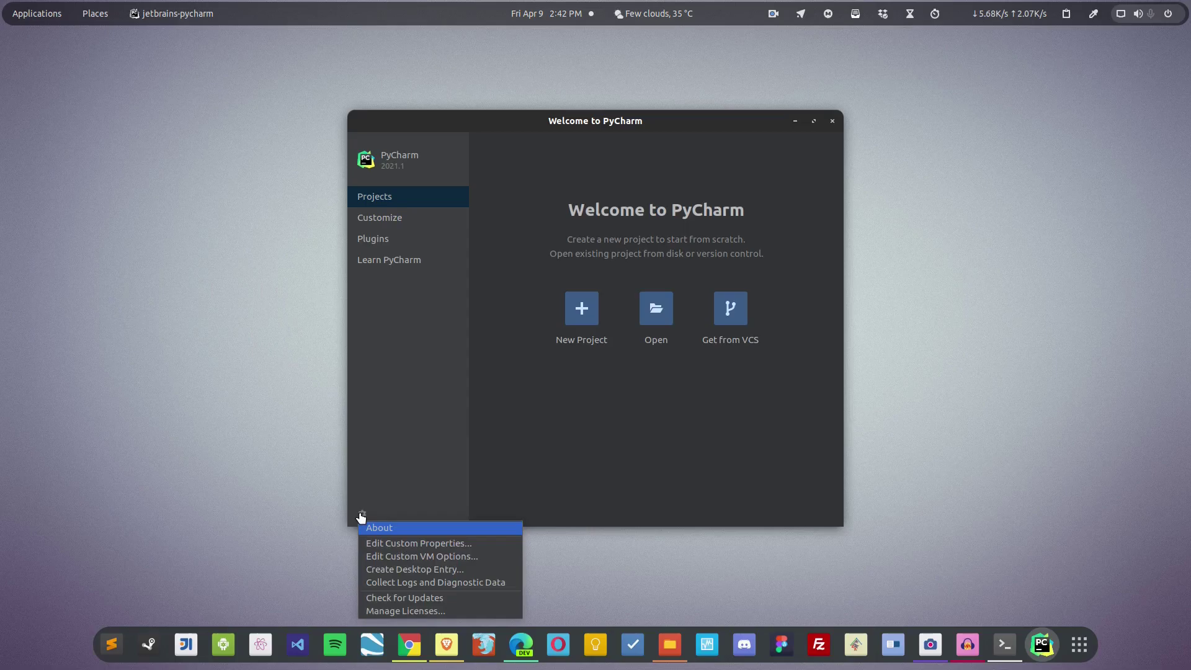
pyautogui.moveTo(422, 563)
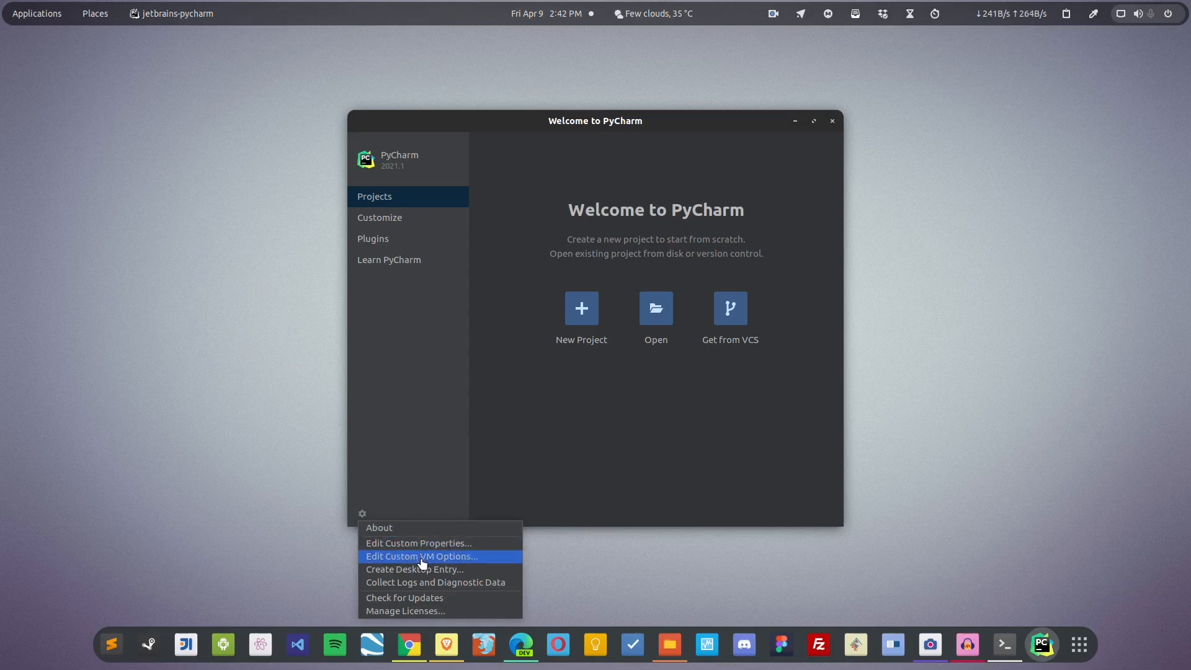
pyautogui.moveTo(439, 576)
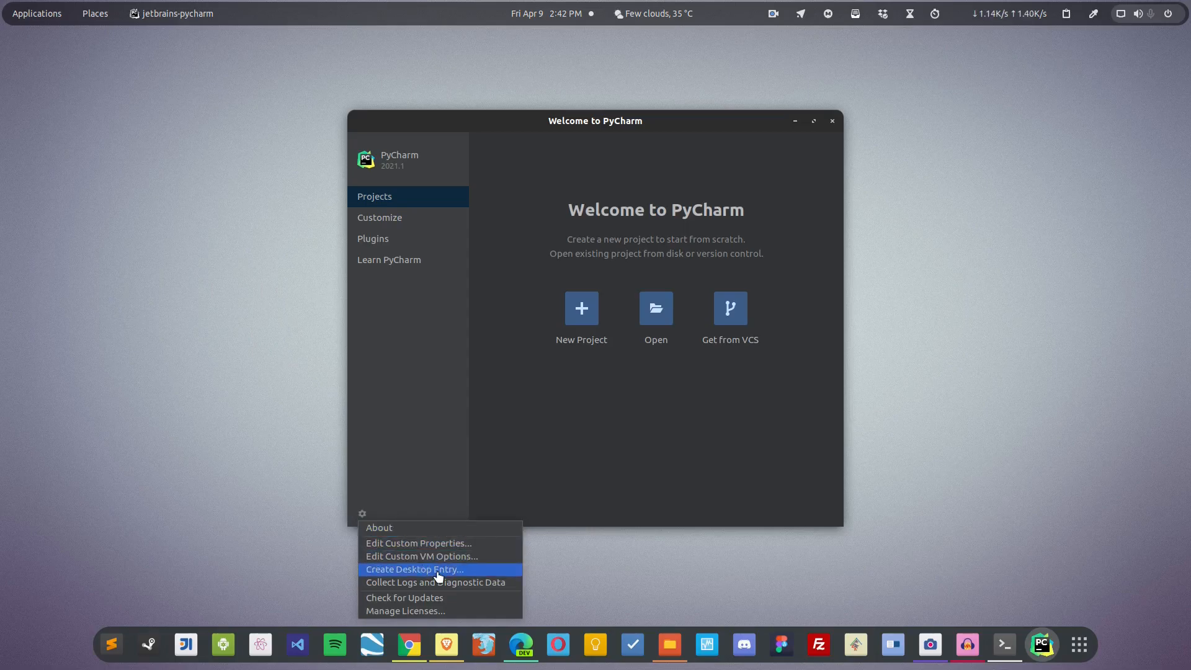
pyautogui.click(414, 570)
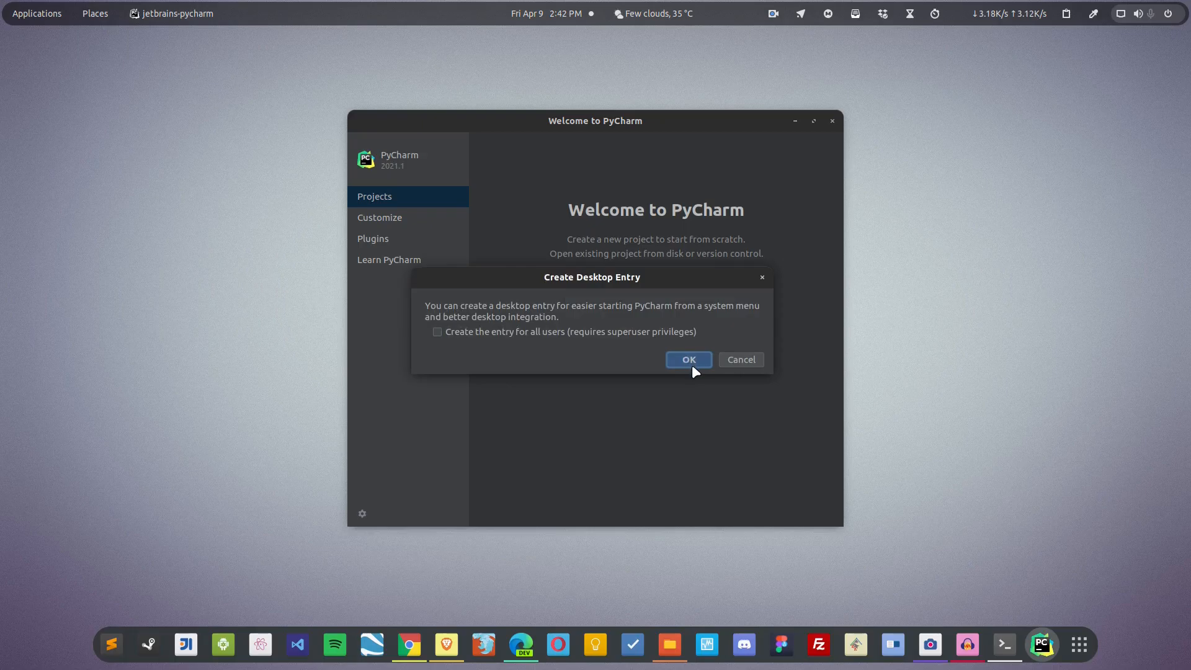
pyautogui.click(689, 360)
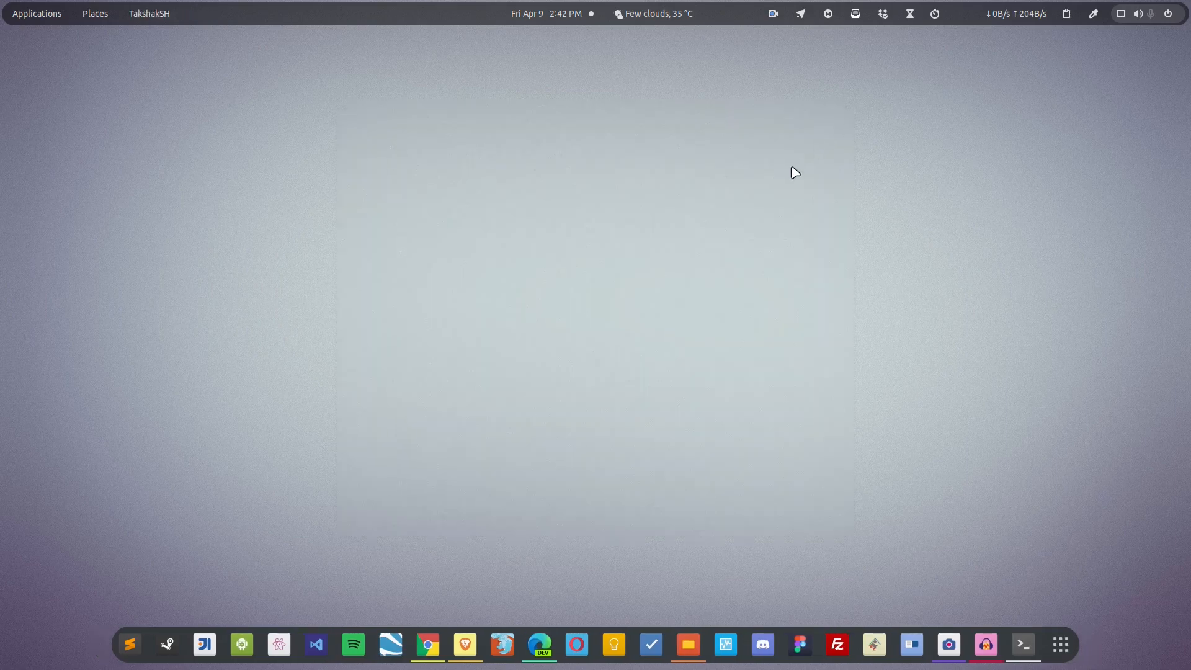
pyautogui.click(1023, 644)
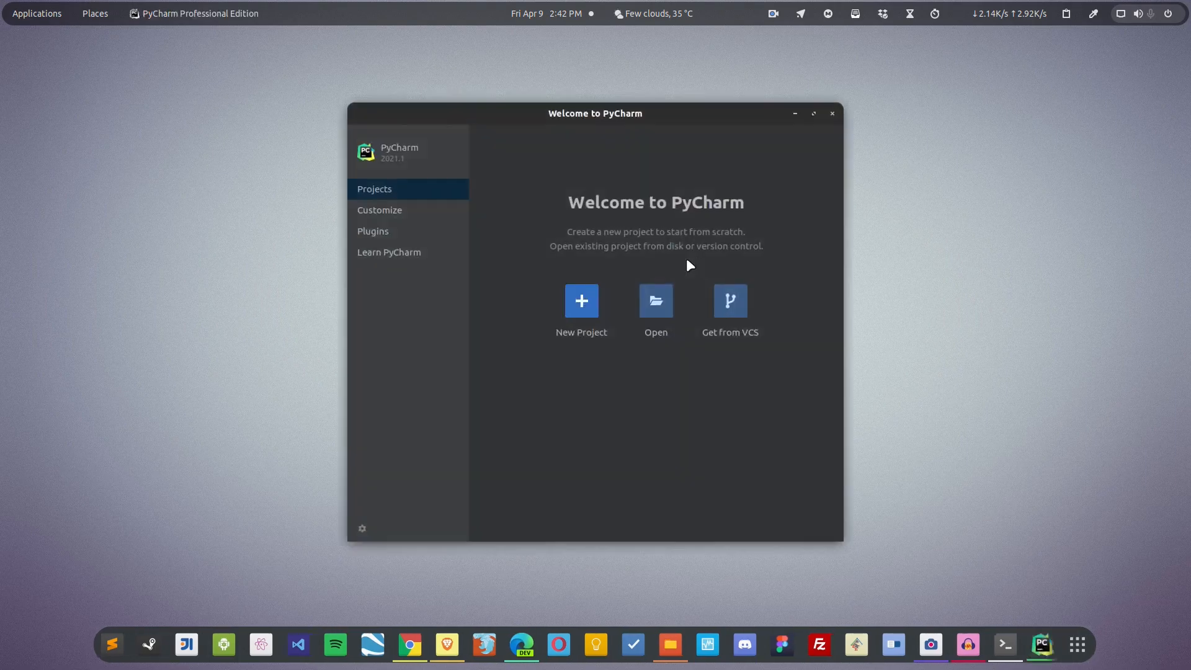
# Create a Pure Python project pythonProject with the default location and Virtualenv interpreter.
pyautogui.click(580, 300)
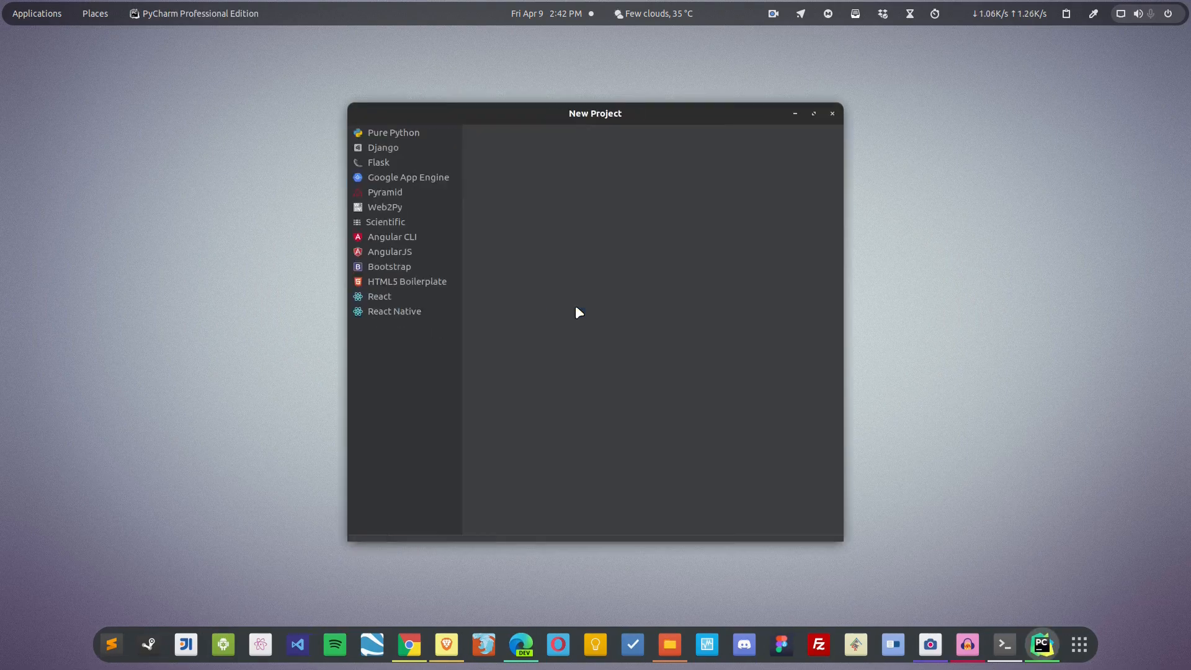
pyautogui.click(392, 131)
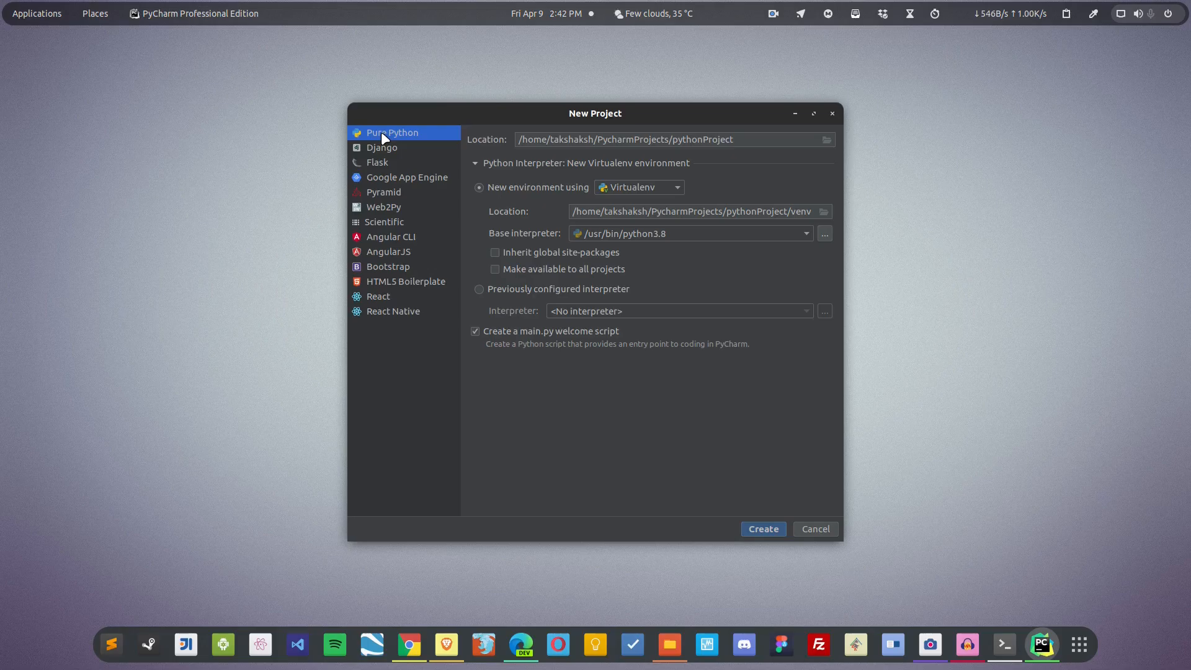
pyautogui.moveTo(755, 528)
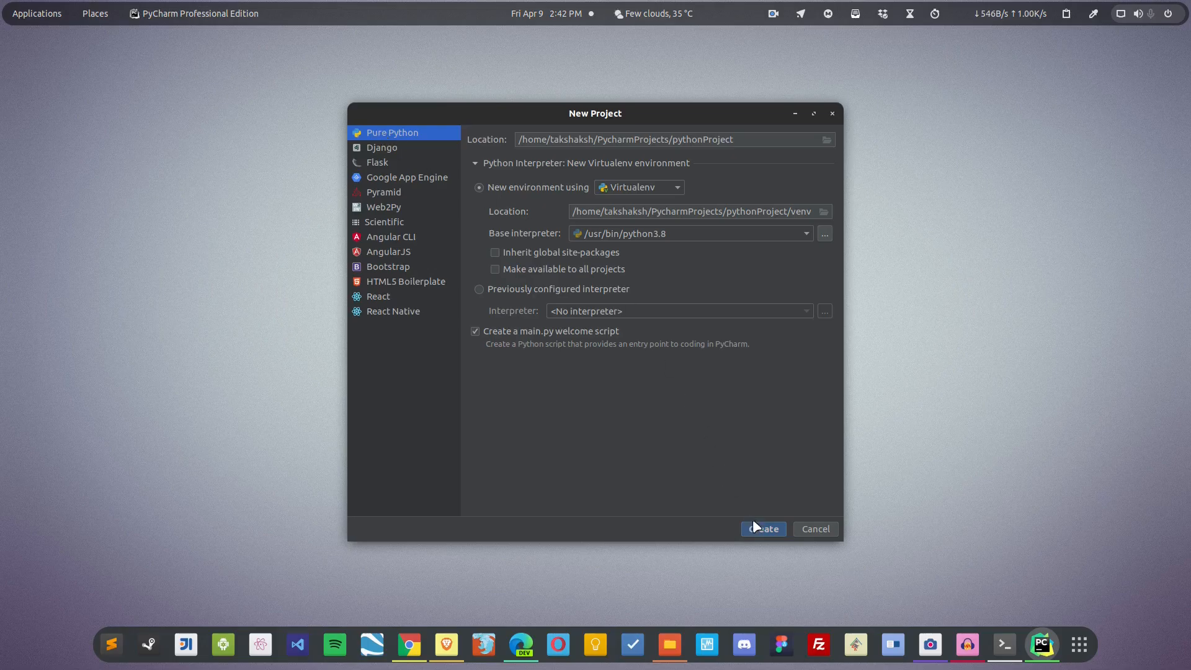
pyautogui.click(765, 528)
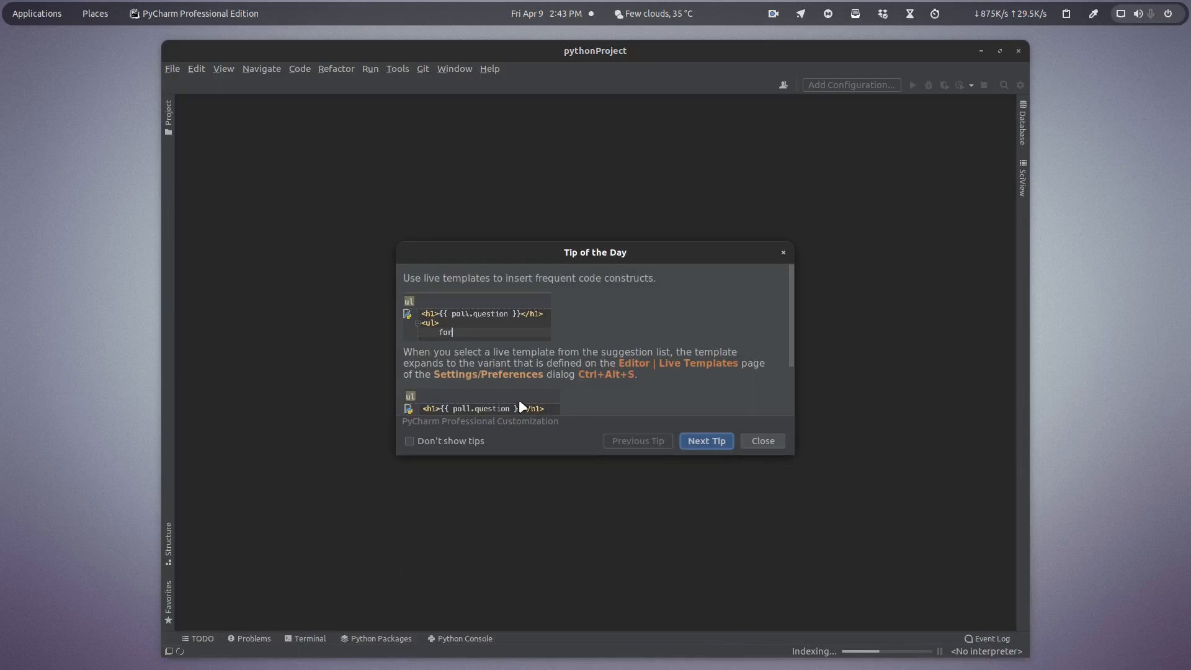
# Dismiss startup tips, write import sys and print(sys.version) in main.py, and run it.
pyautogui.click(409, 442)
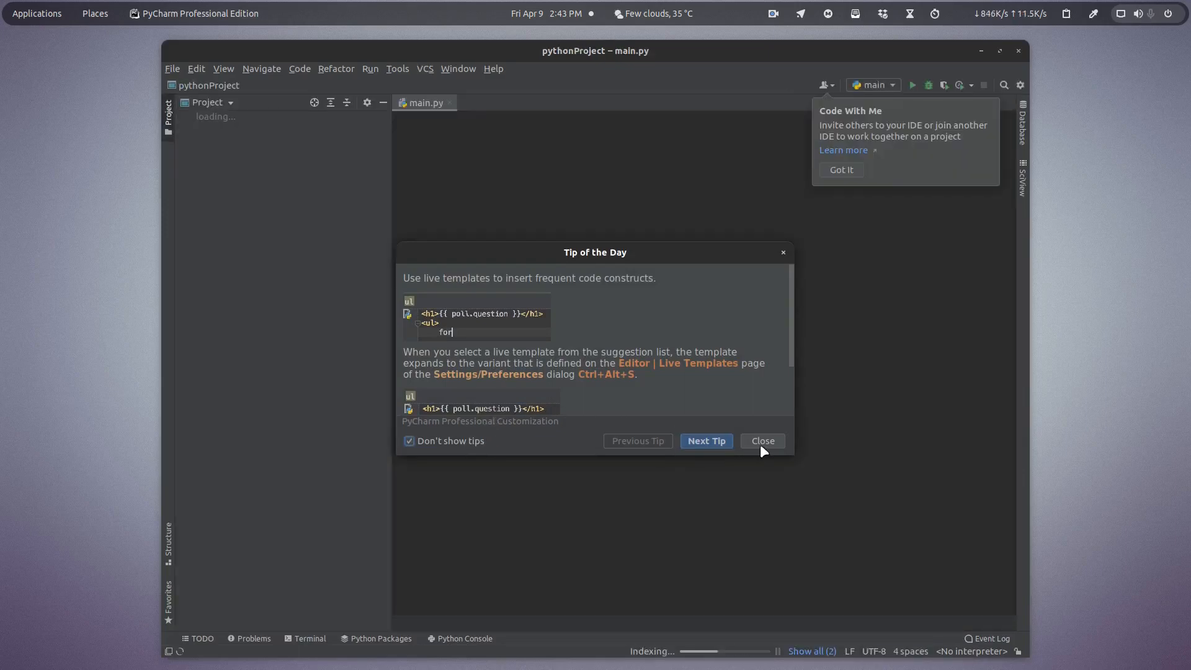
pyautogui.click(762, 441)
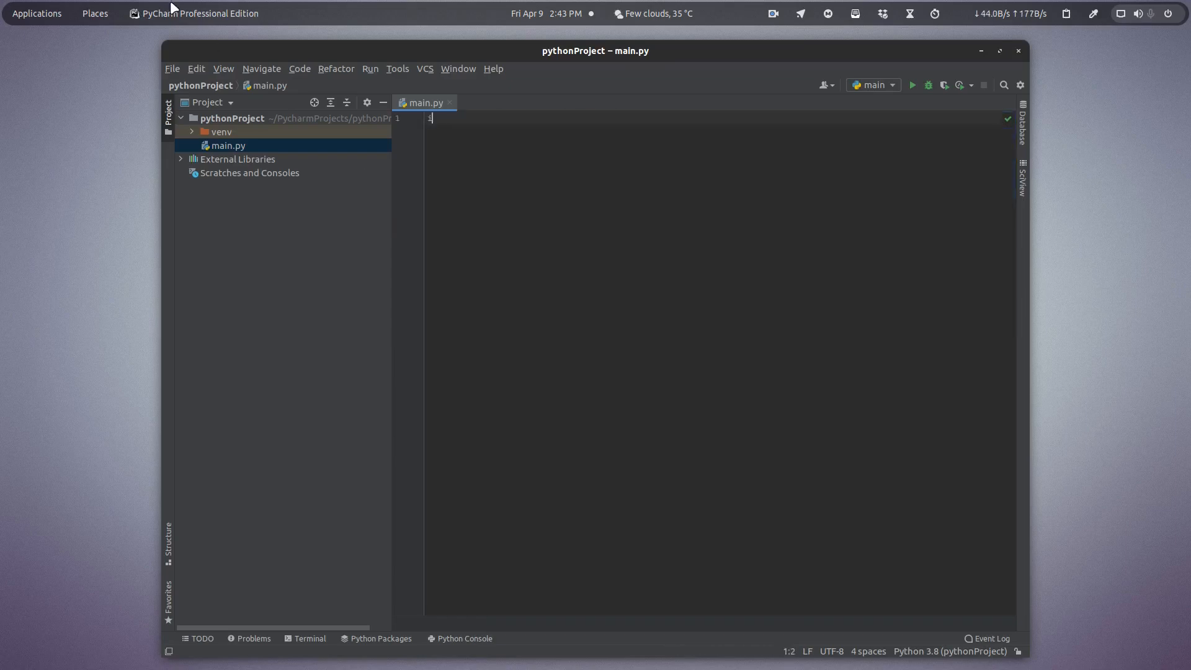
pyautogui.write('import sys')
pyautogui.write('print("Python version installed: " + sys.version)')
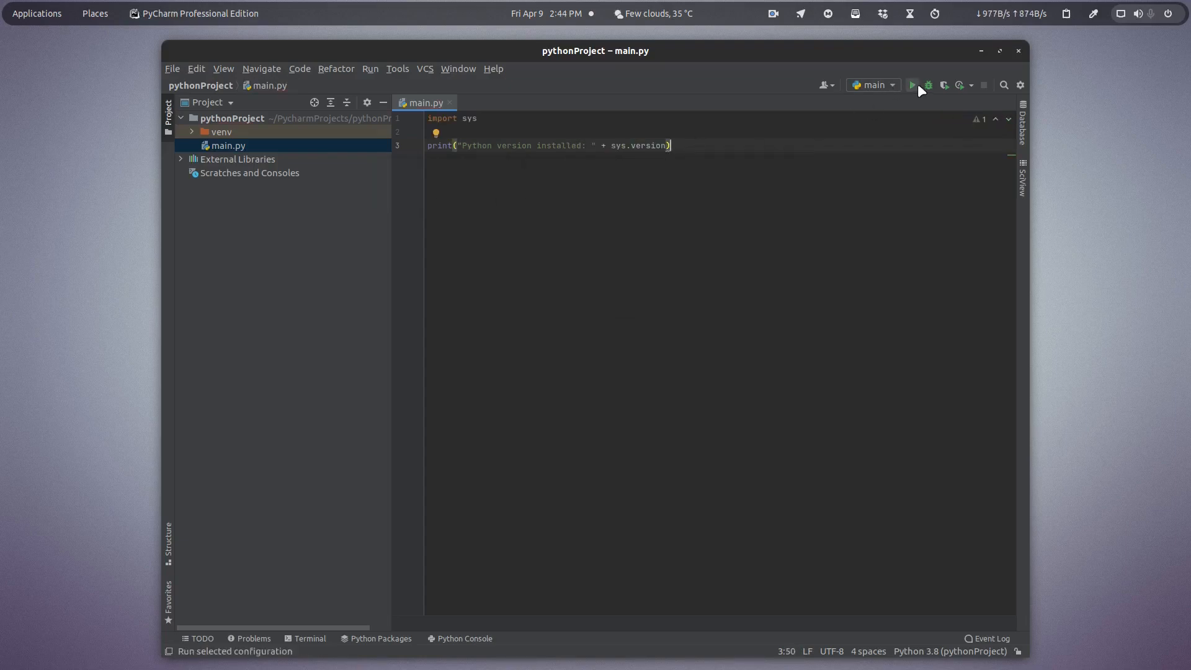
pyautogui.click(916, 84)
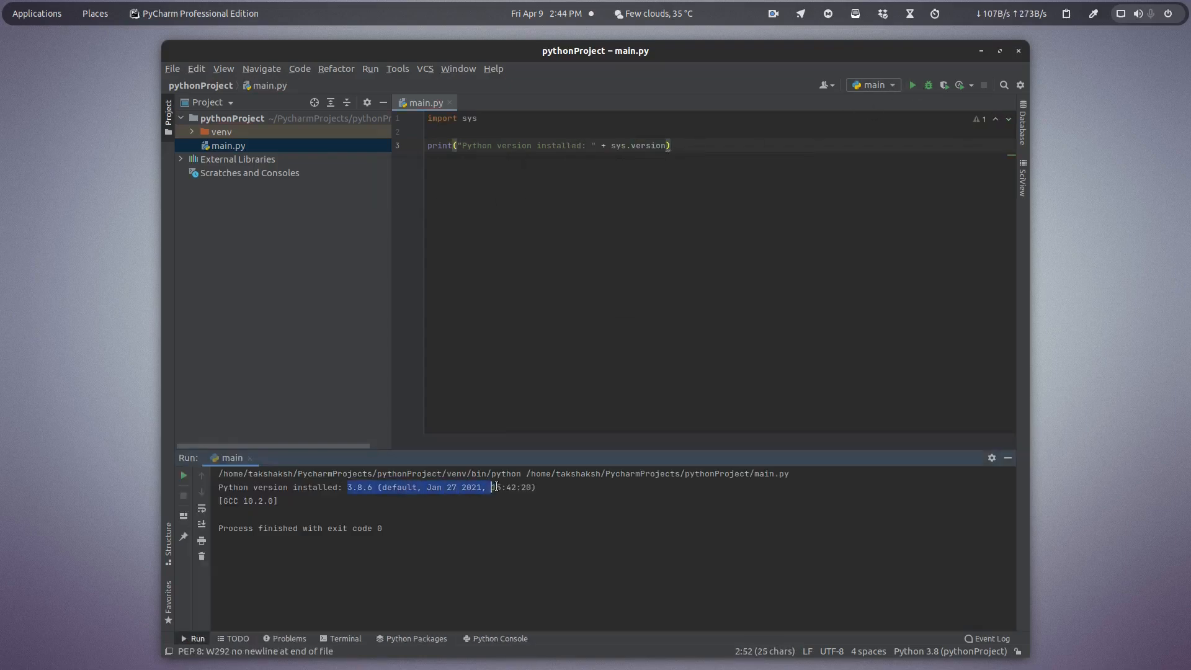